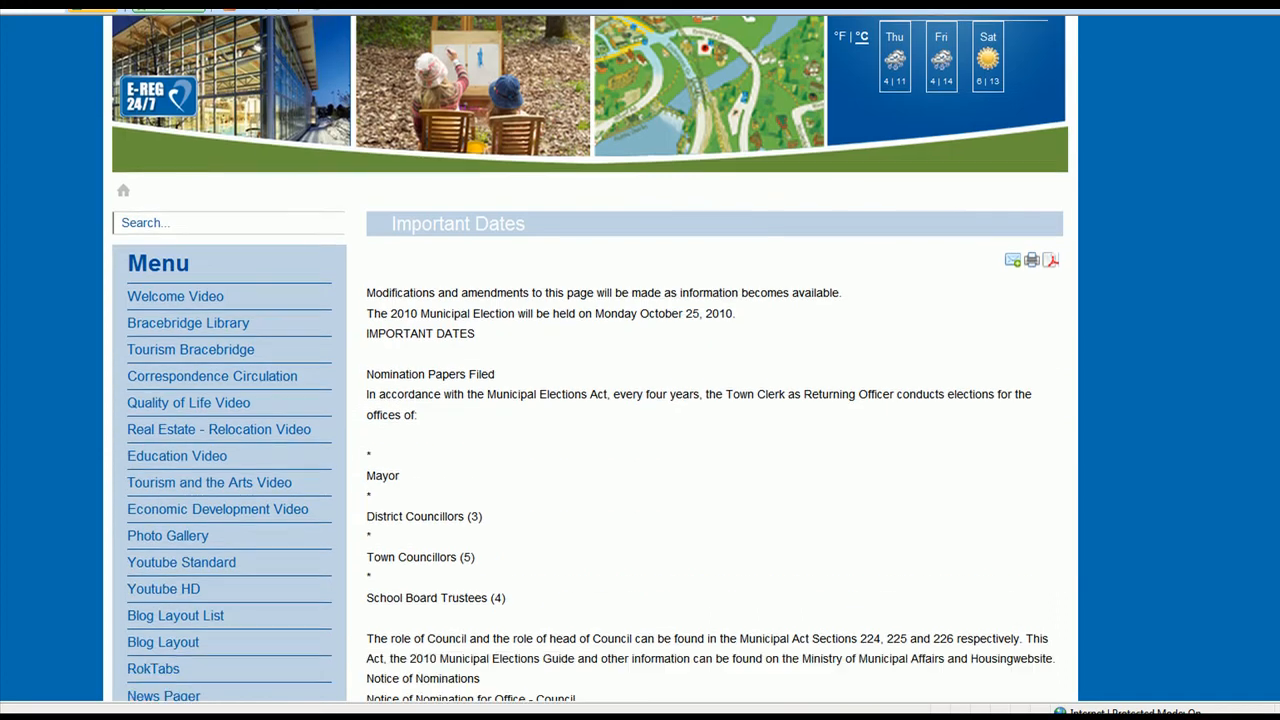
# Reach the login page via Administrator and enter username 'scott' with the password
pyautogui.scroll(-3)
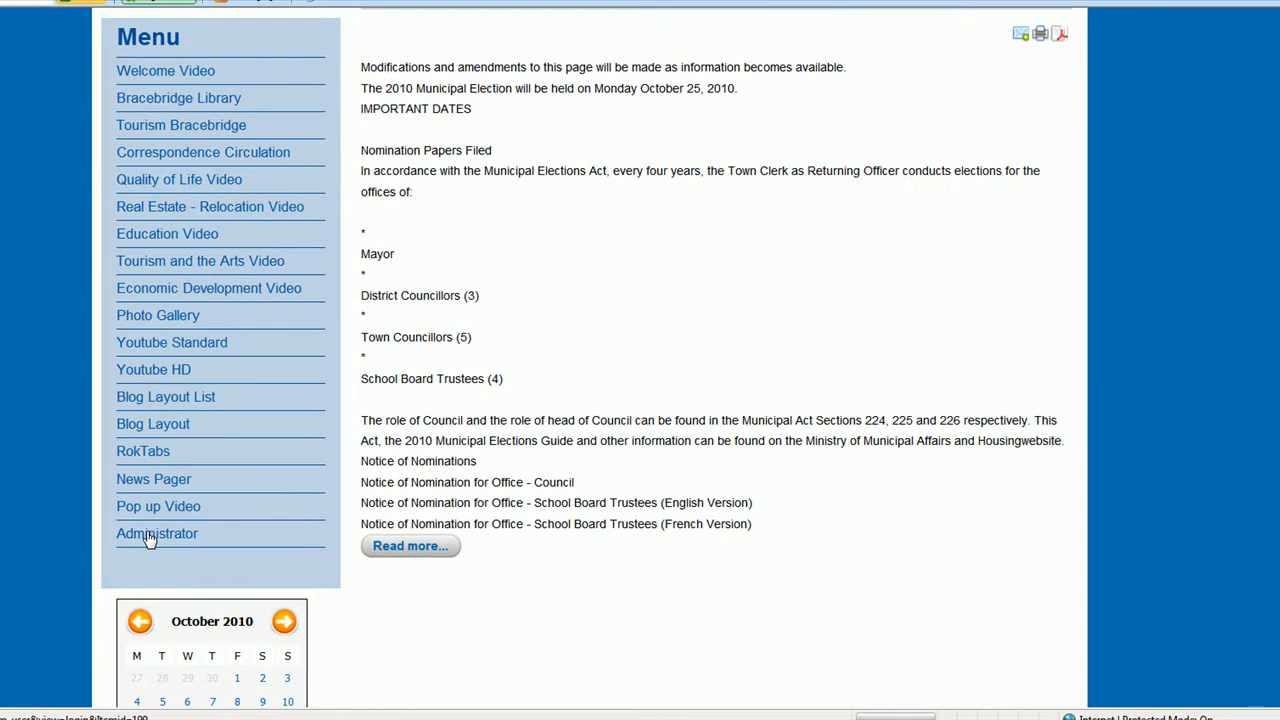
pyautogui.click(156, 532)
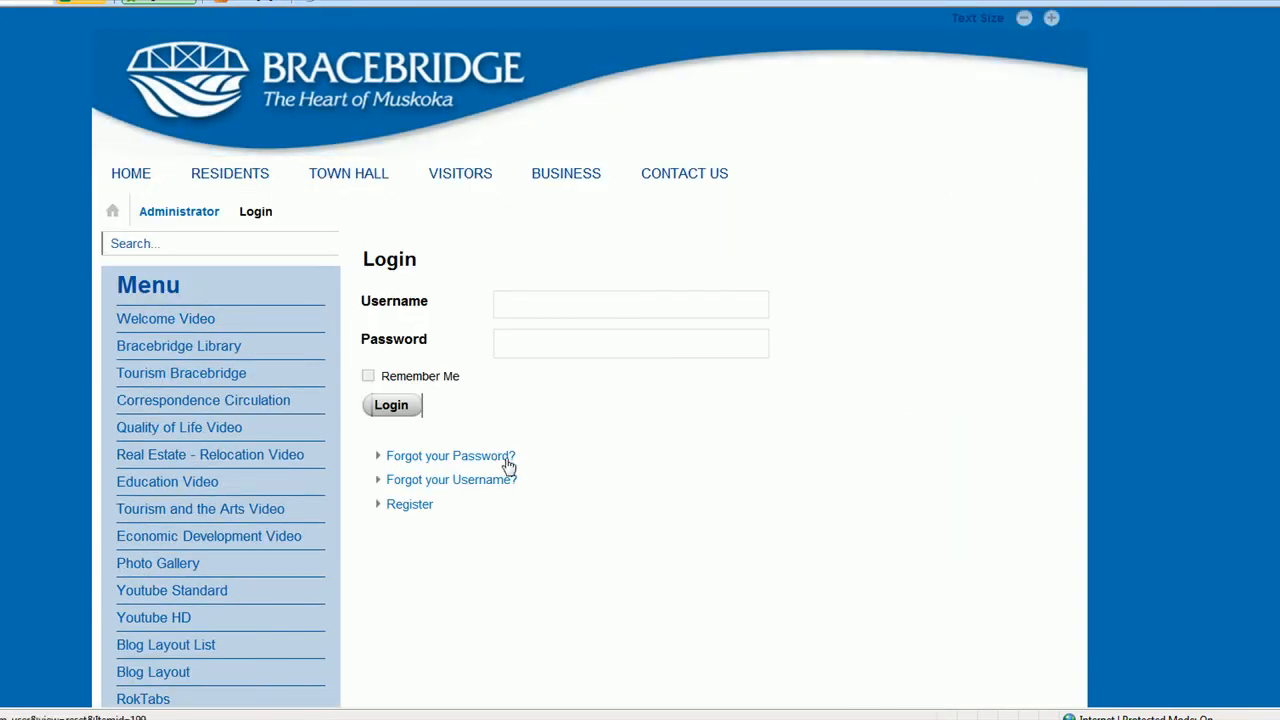
pyautogui.moveTo(500, 486)
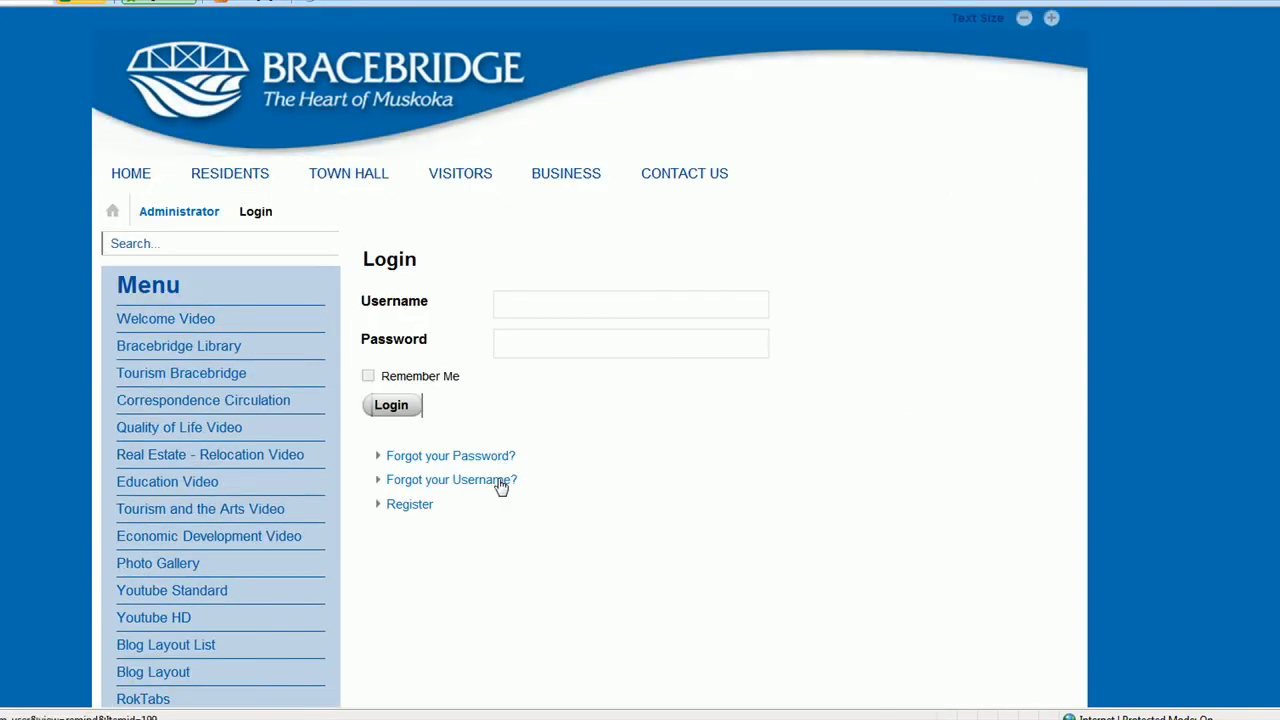
pyautogui.moveTo(416, 512)
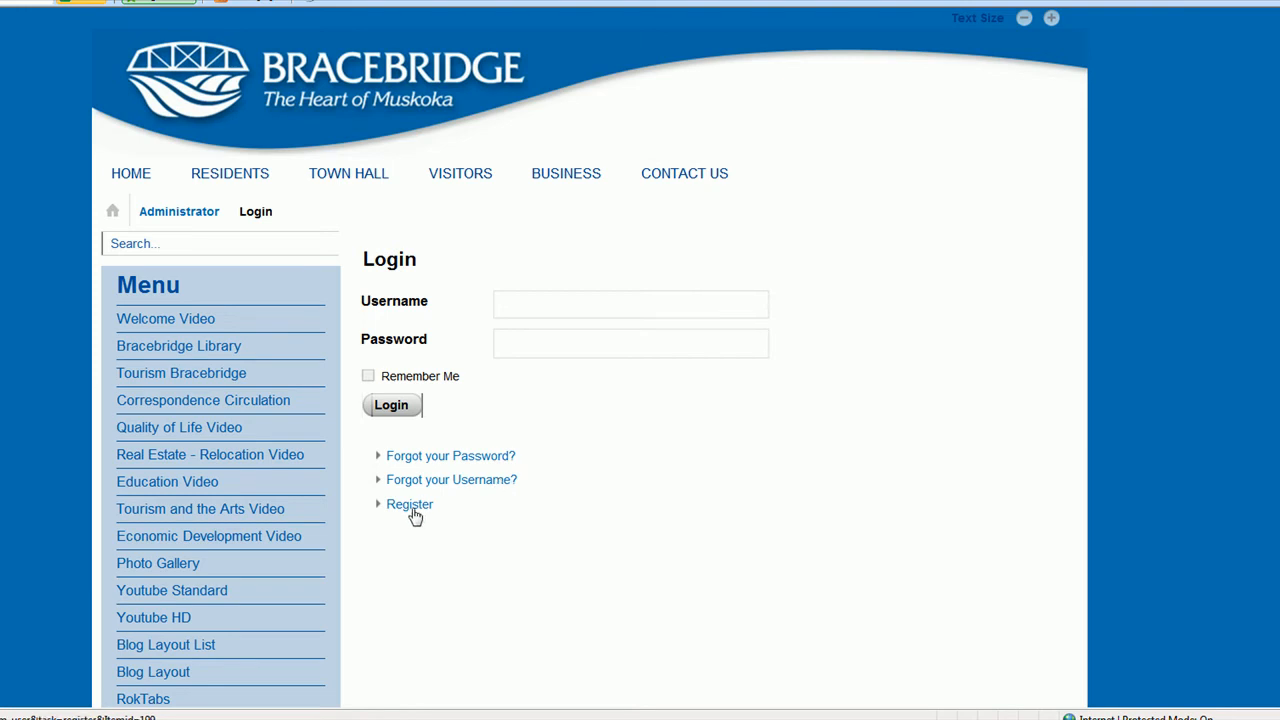
pyautogui.moveTo(500, 424)
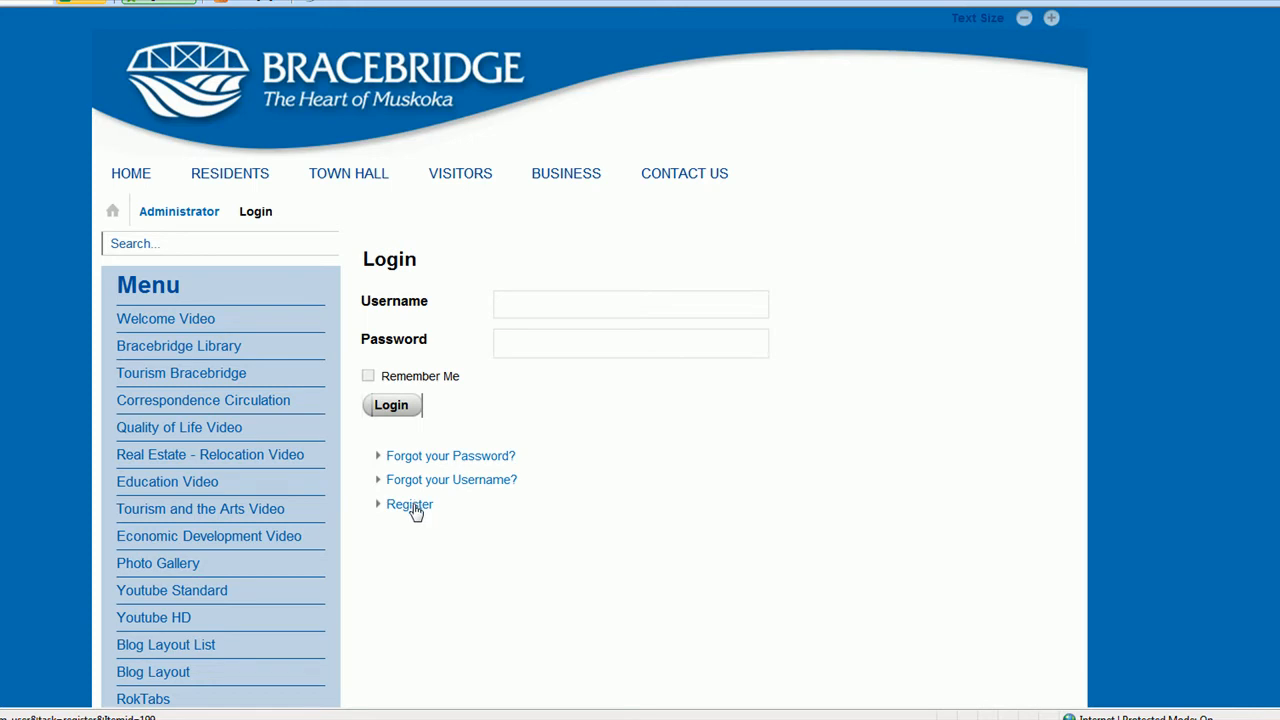
pyautogui.click(630, 304)
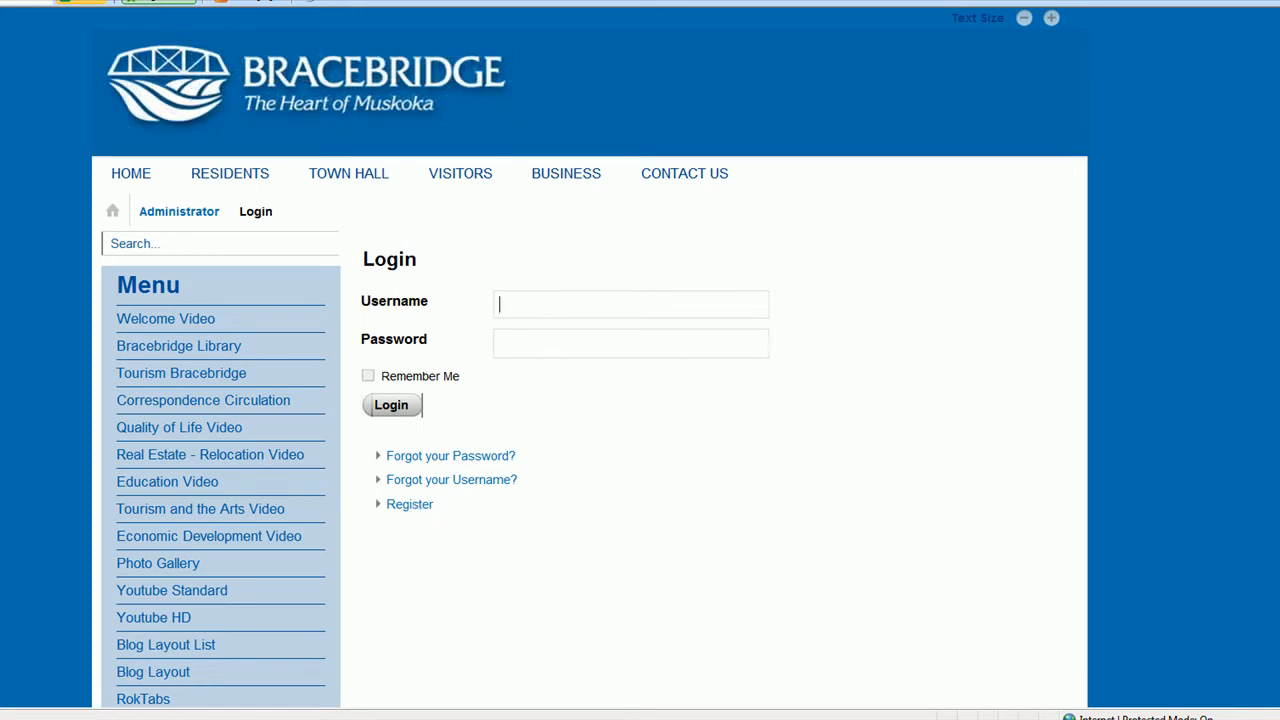
pyautogui.write('scott')
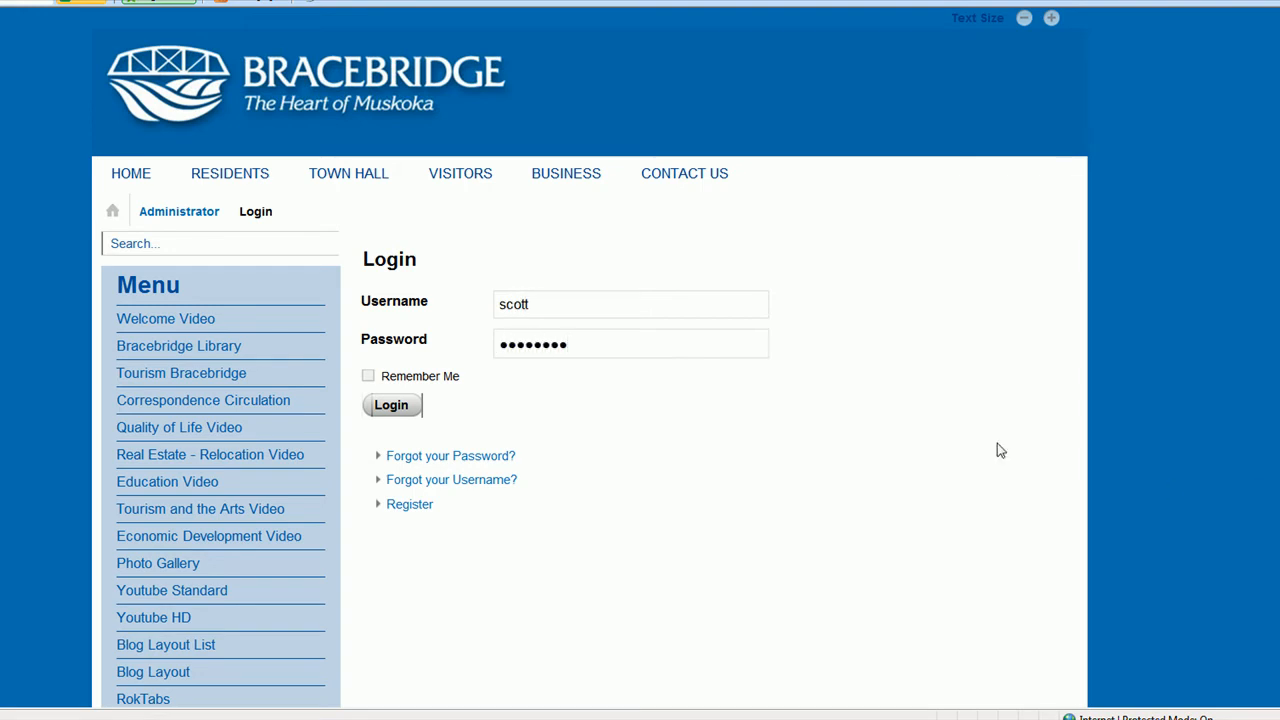
pyautogui.click(392, 404)
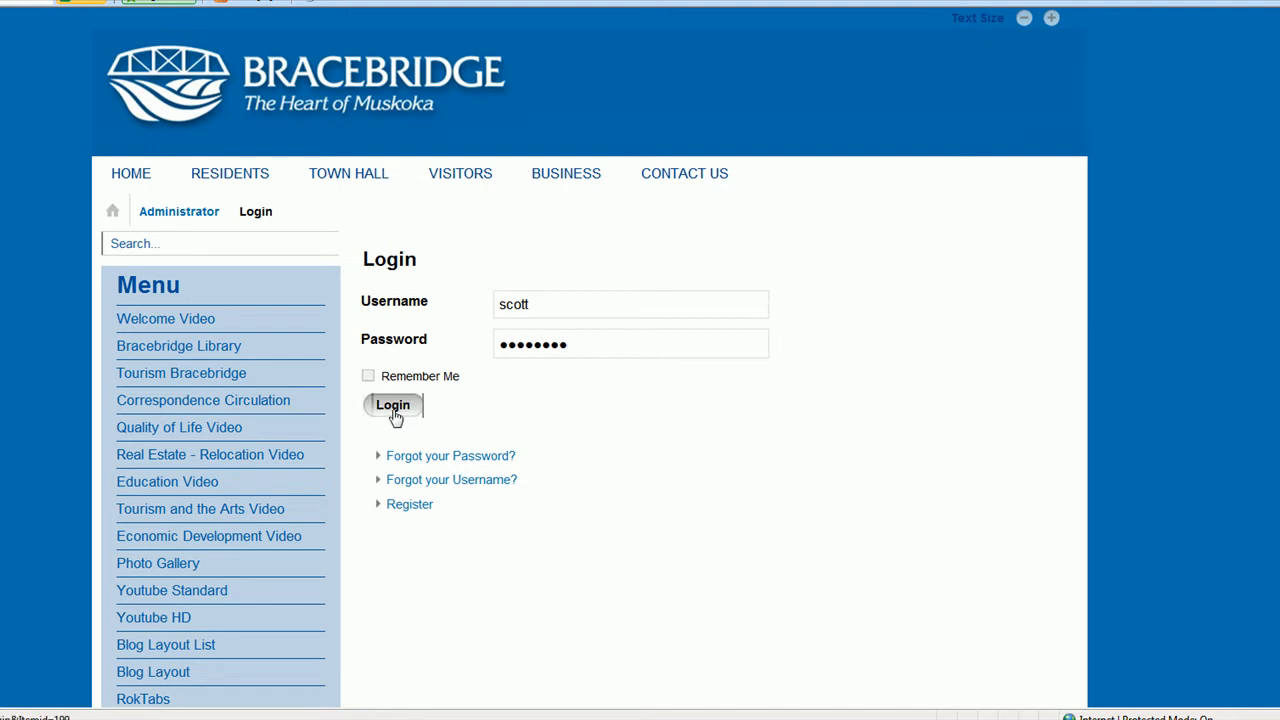
# Sign in with the entered credentials and scroll through the landing page
pyautogui.click(392, 404)
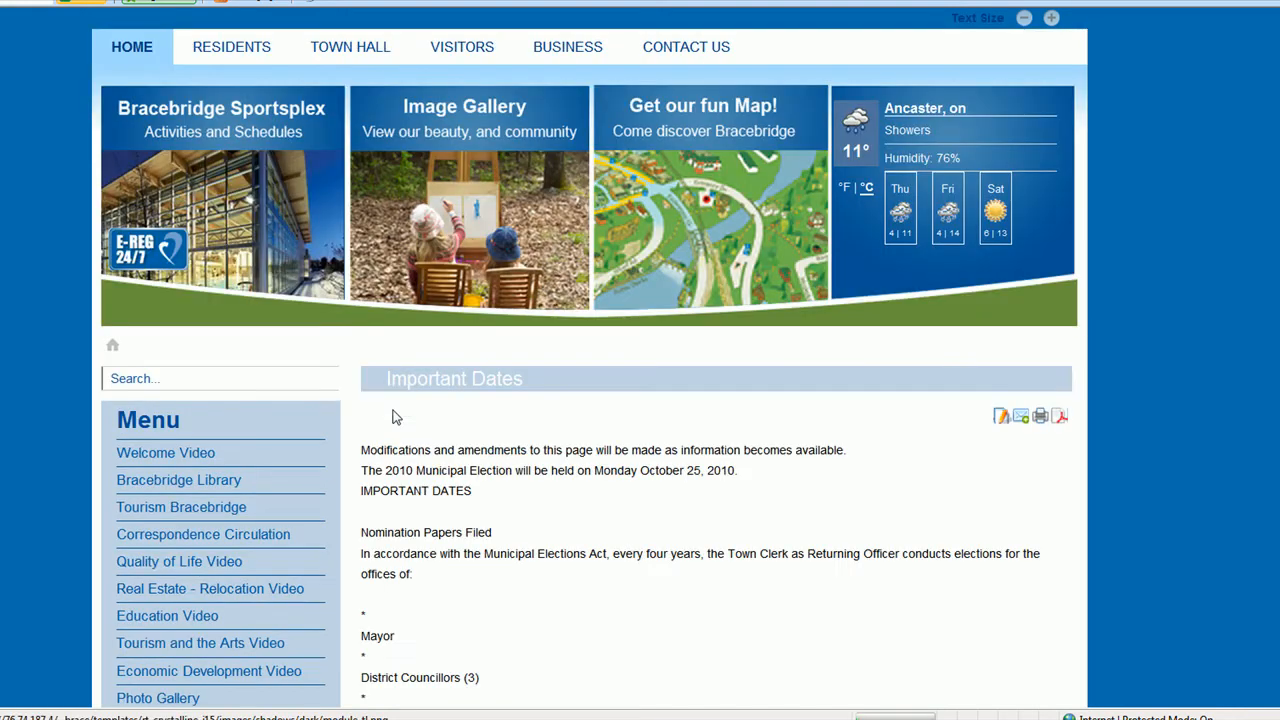
pyautogui.scroll(-3)
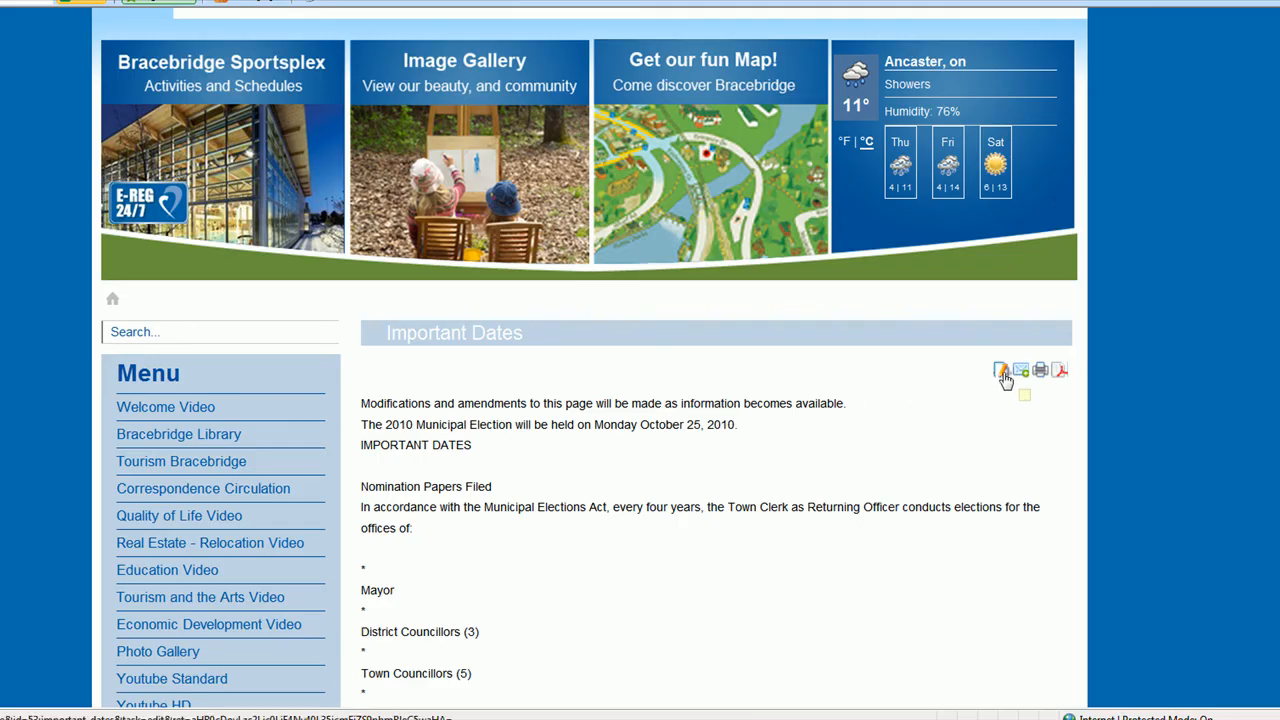
pyautogui.scroll(-3)
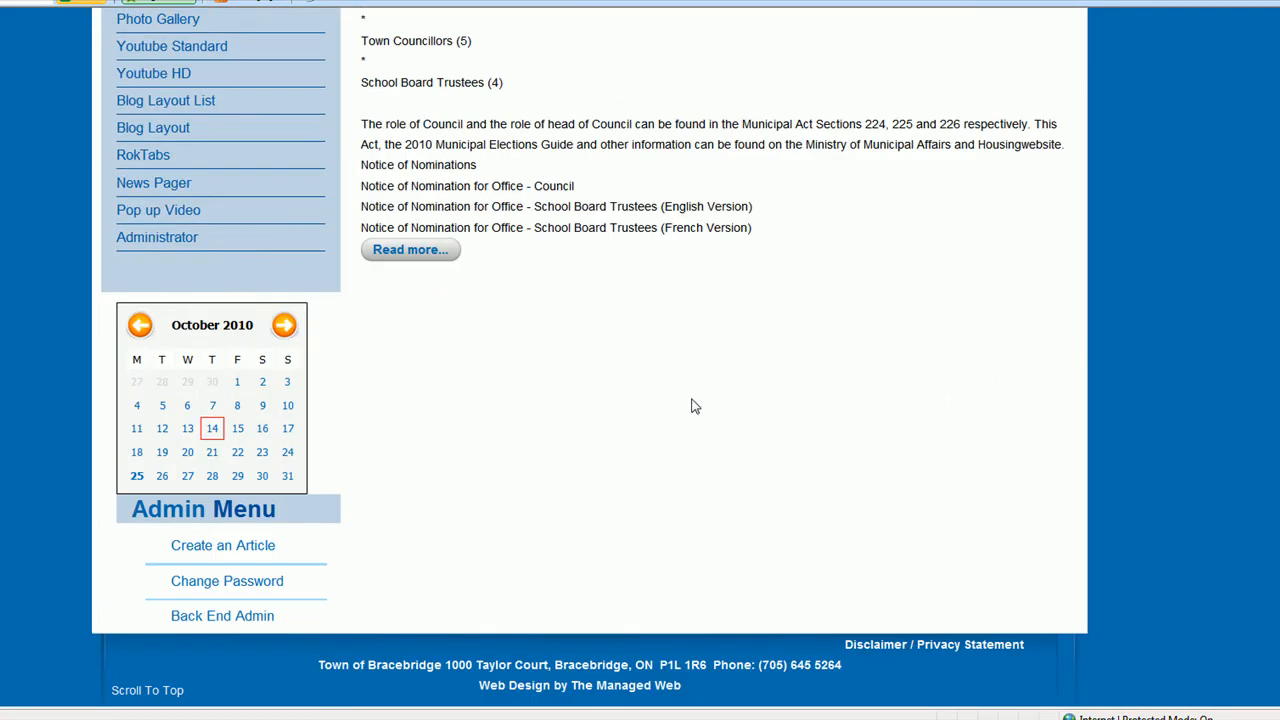
pyautogui.moveTo(220, 510)
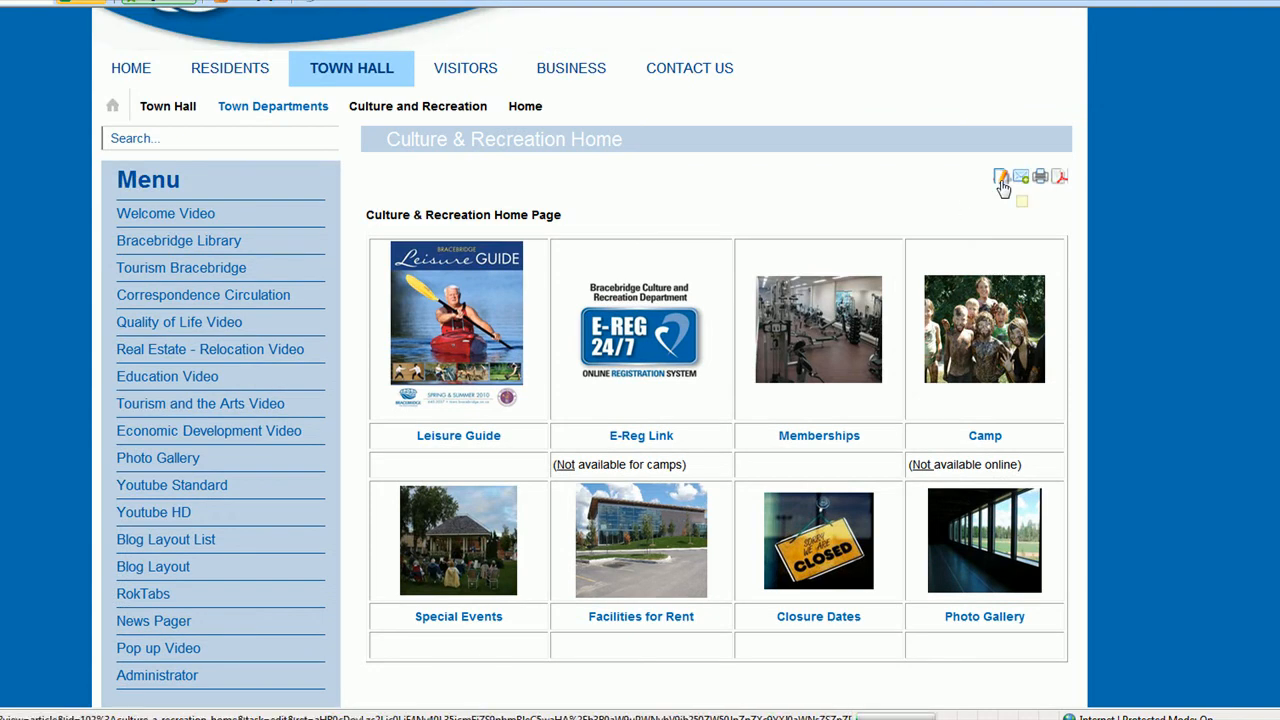
# Open the Culture & Recreation Home page for editing and list Paste / Paste as Plain Text
pyautogui.click(1000, 176)
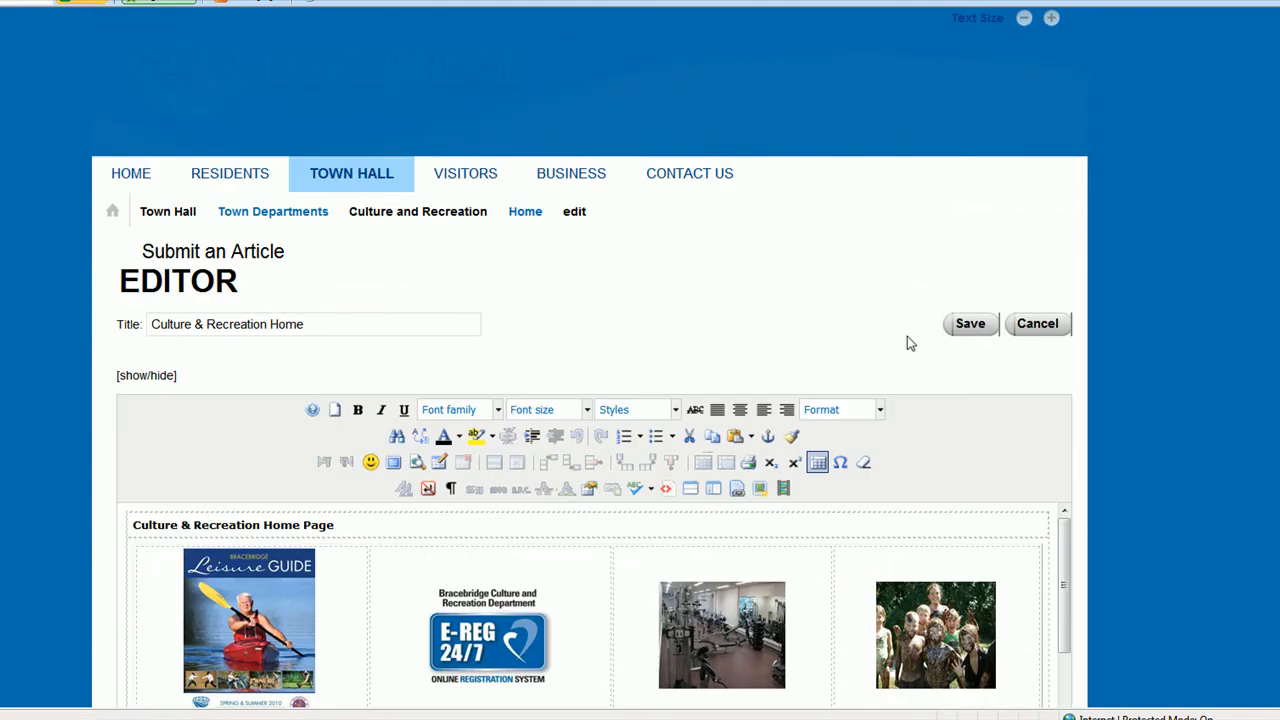
pyautogui.scroll(-3)
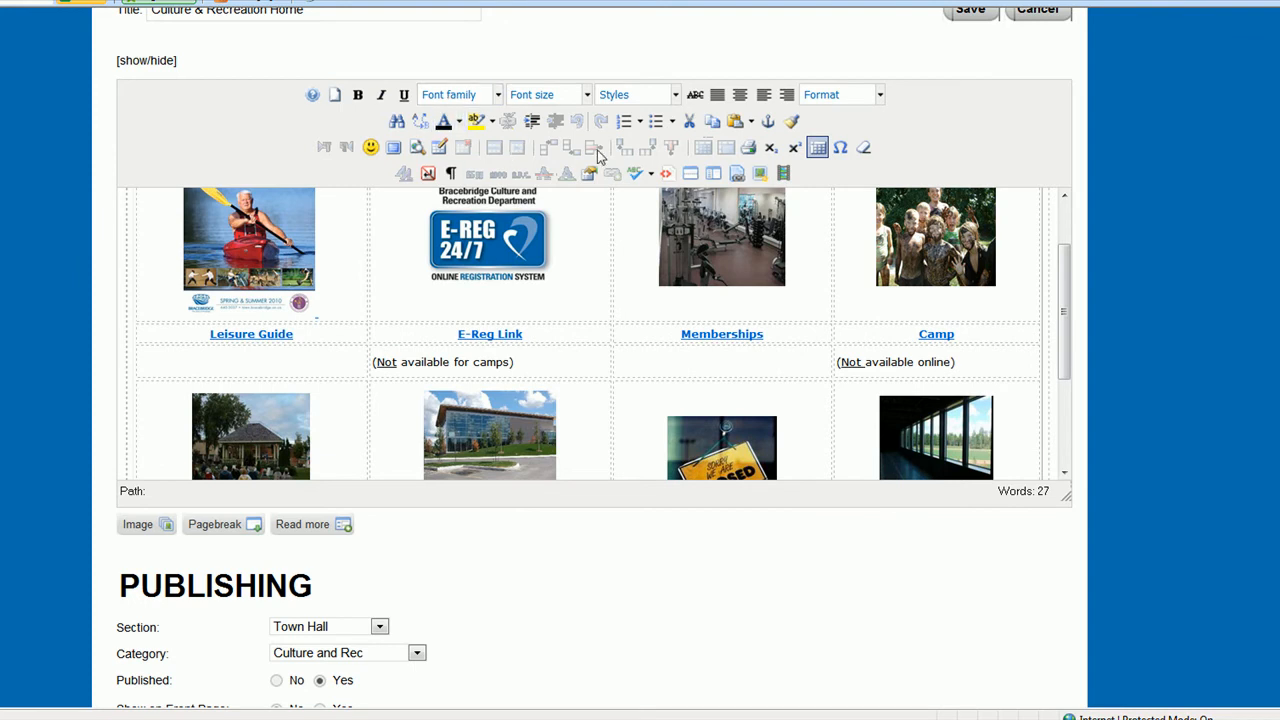
pyautogui.moveTo(1070, 184)
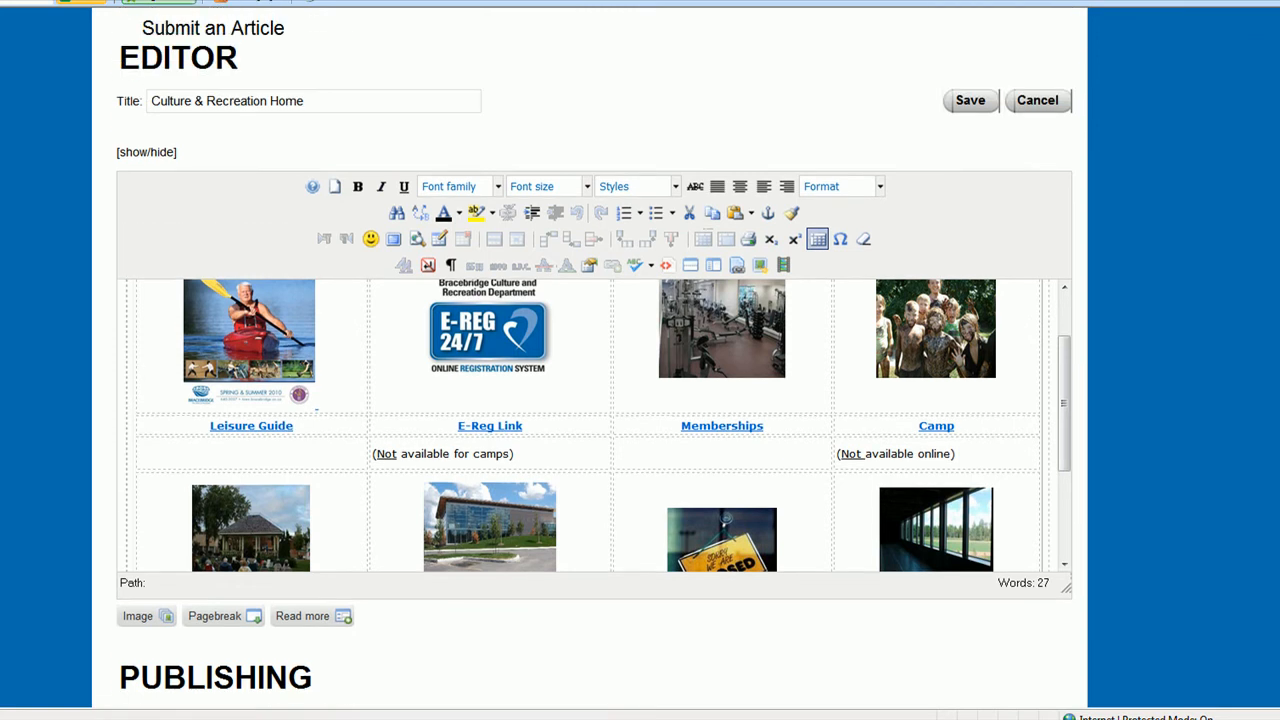
pyautogui.moveTo(664, 332)
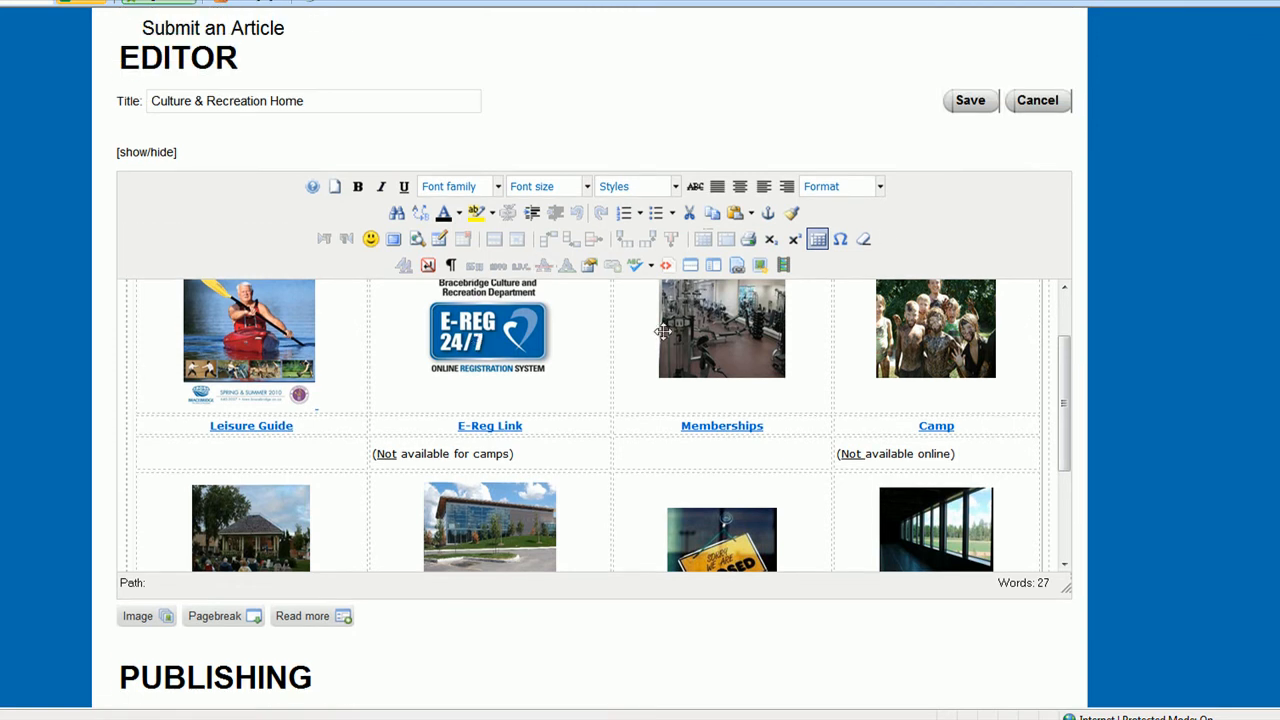
pyautogui.moveTo(358, 186)
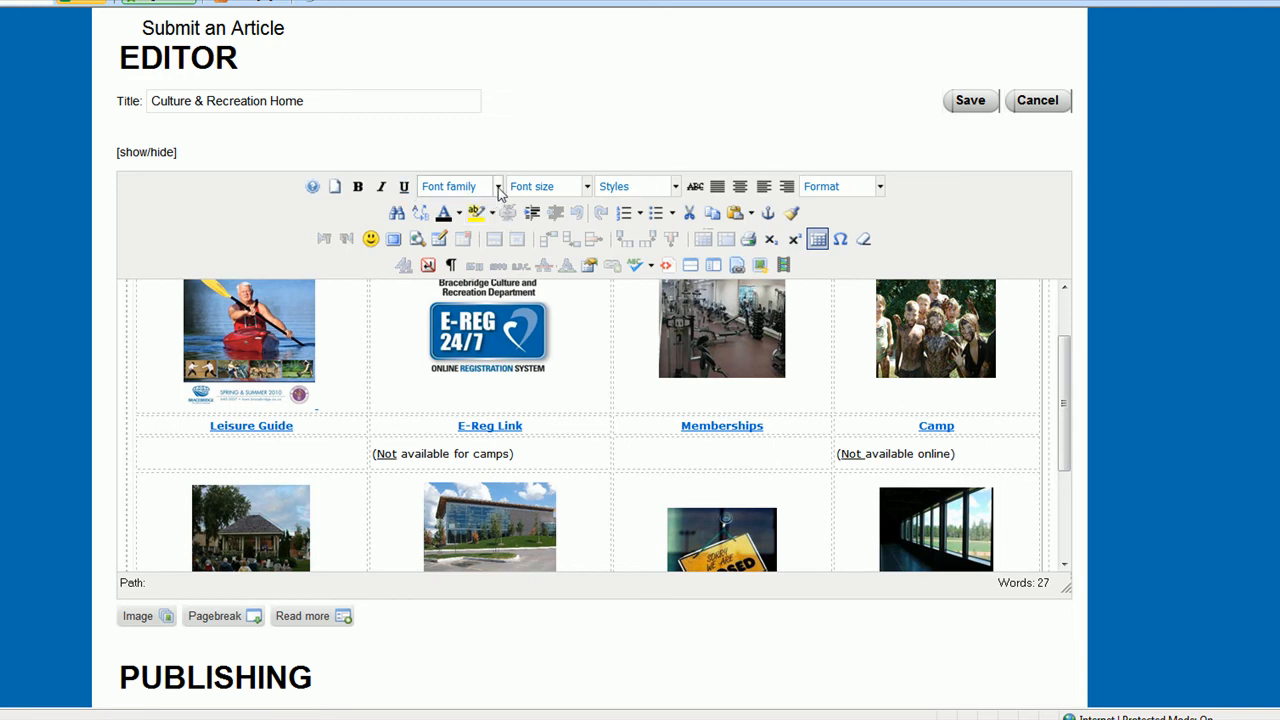
pyautogui.click(498, 186)
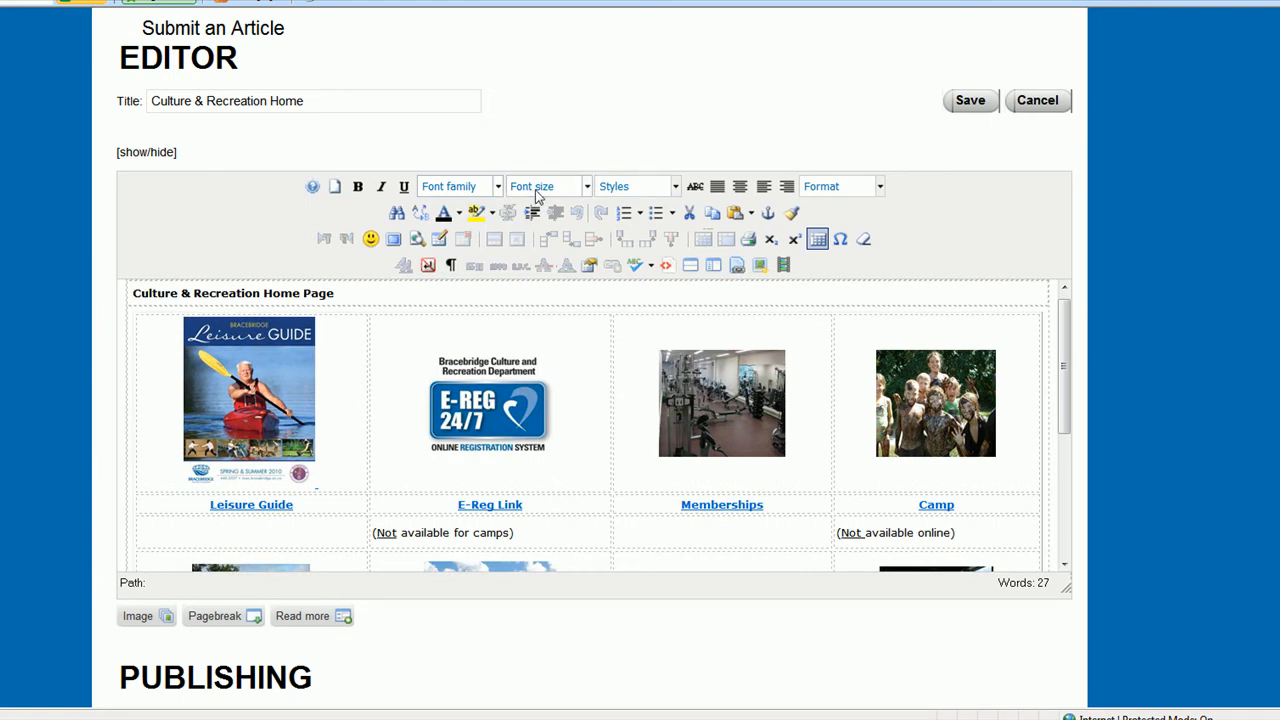
pyautogui.moveTo(696, 186)
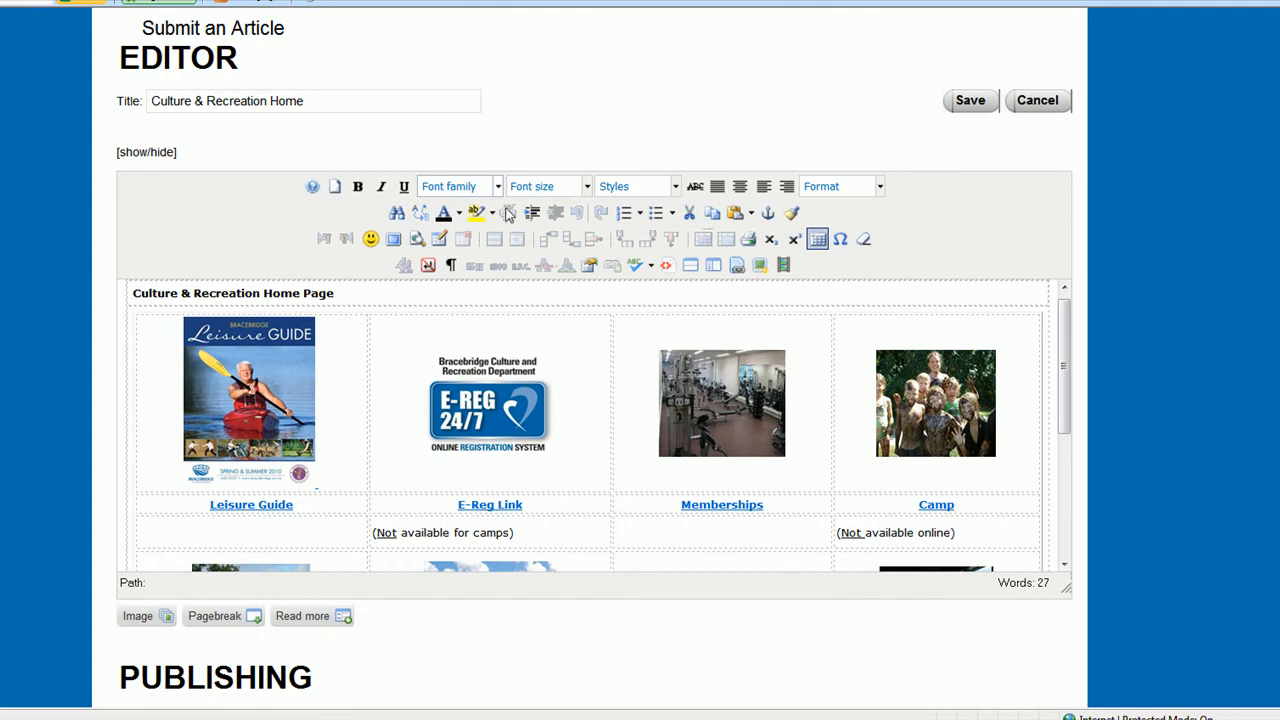
pyautogui.moveTo(1058, 330)
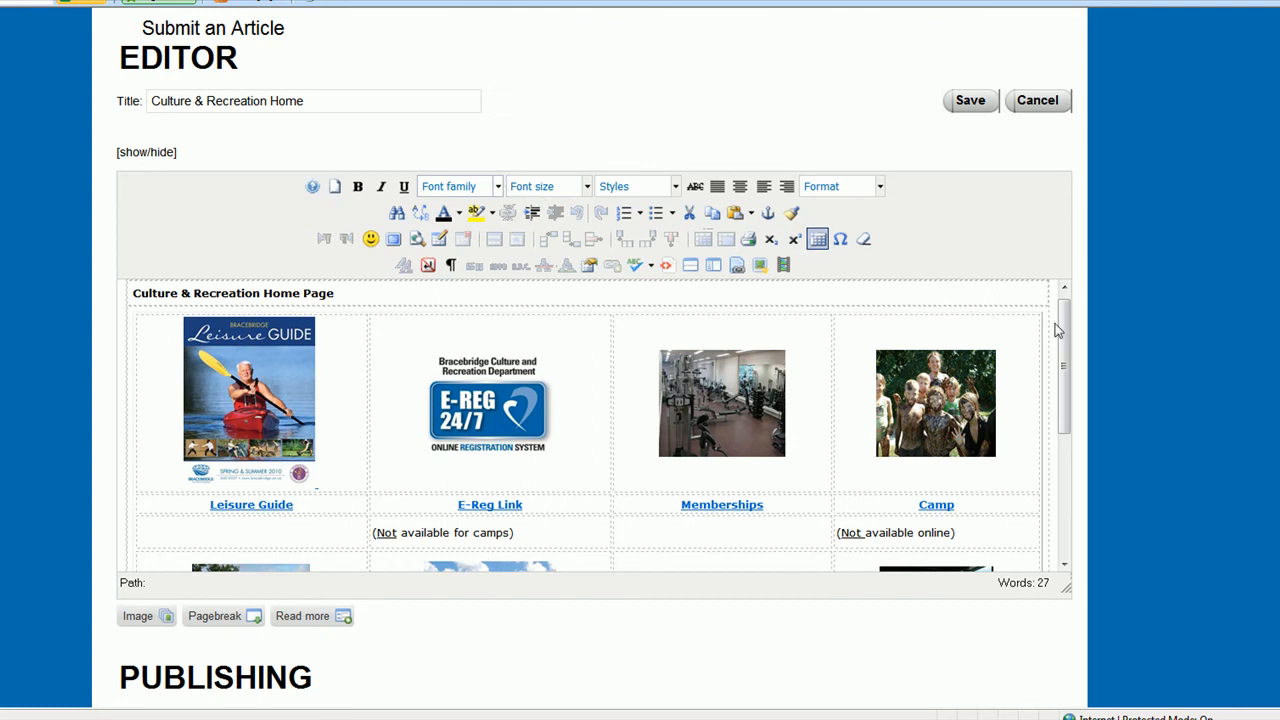
pyautogui.moveTo(724, 198)
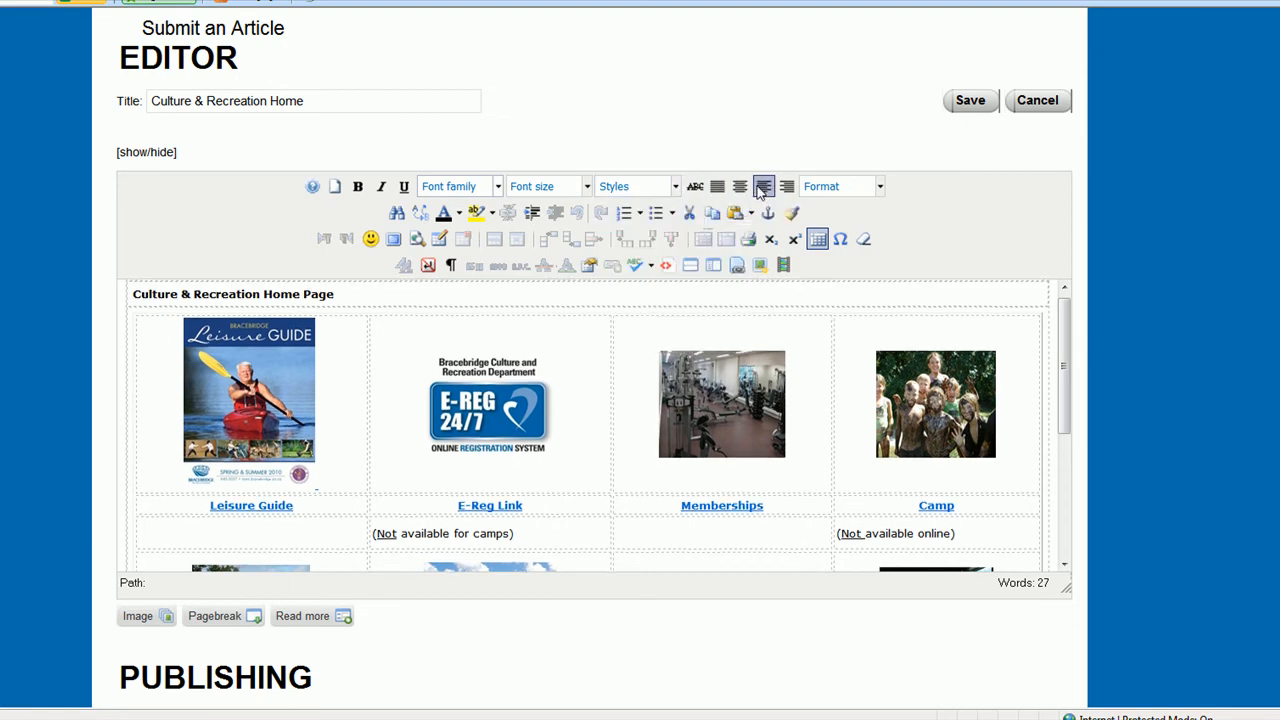
pyautogui.moveTo(764, 186)
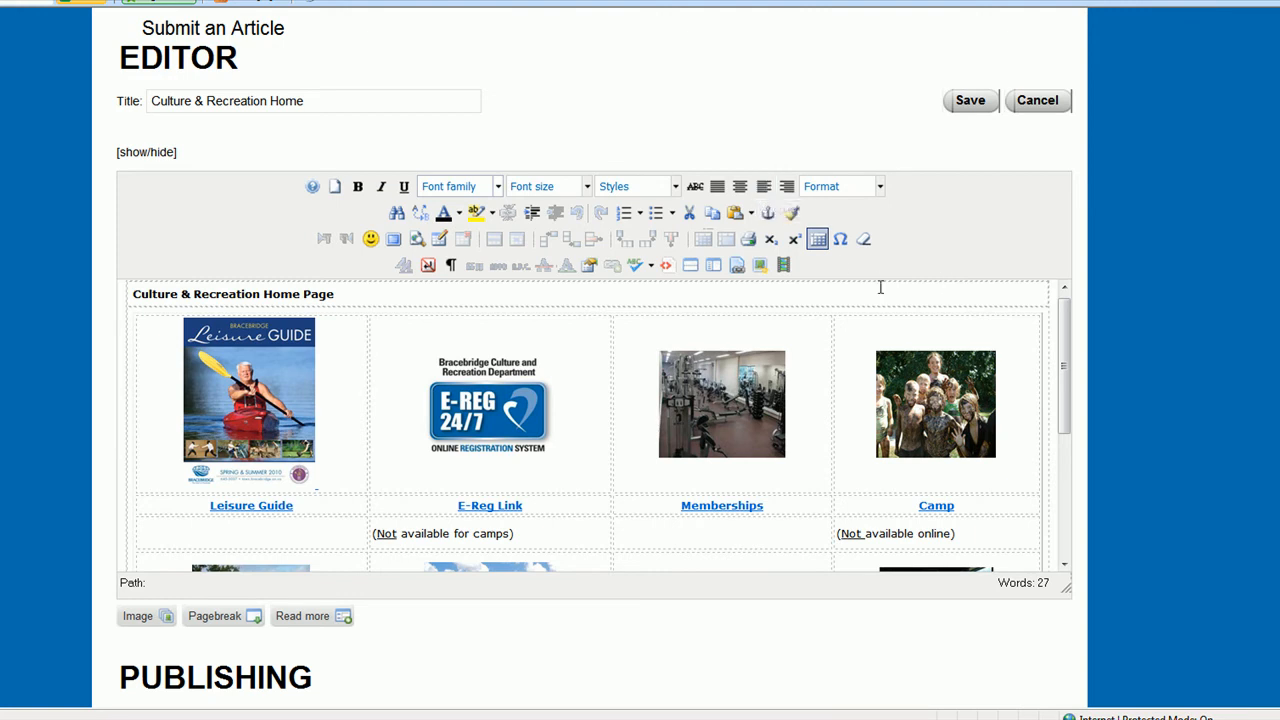
pyautogui.moveTo(734, 212)
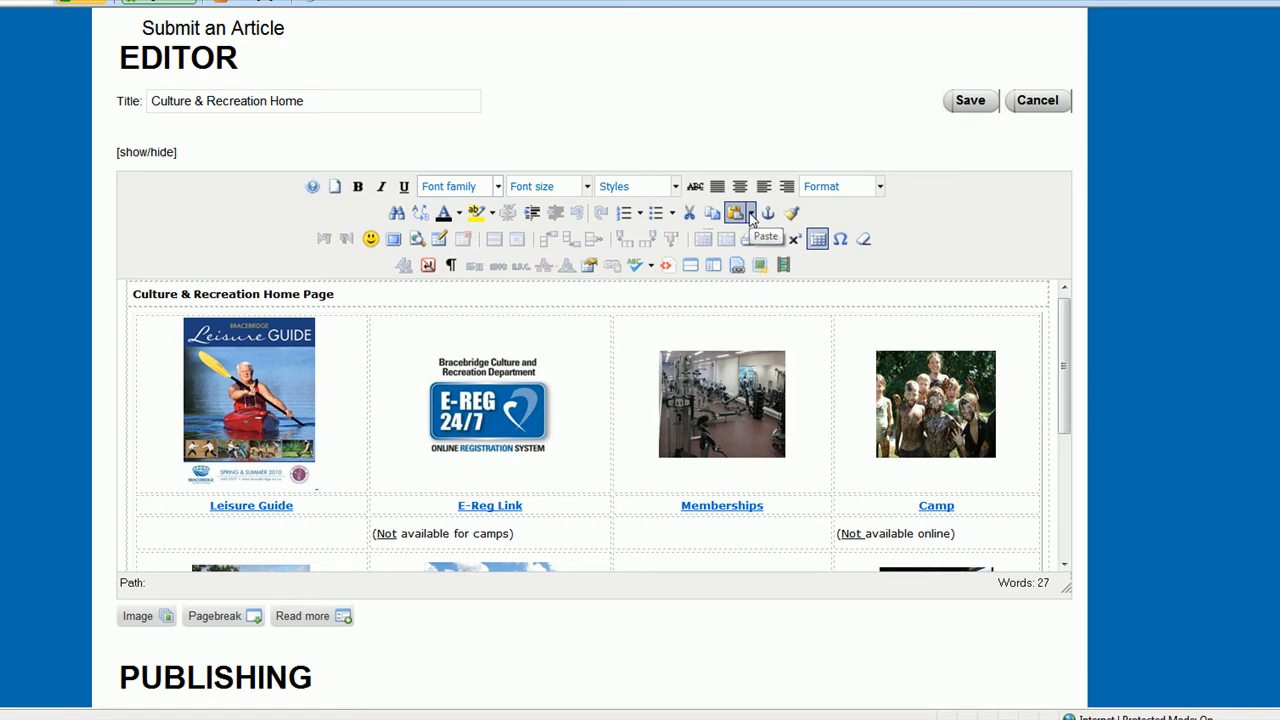
pyautogui.click(756, 212)
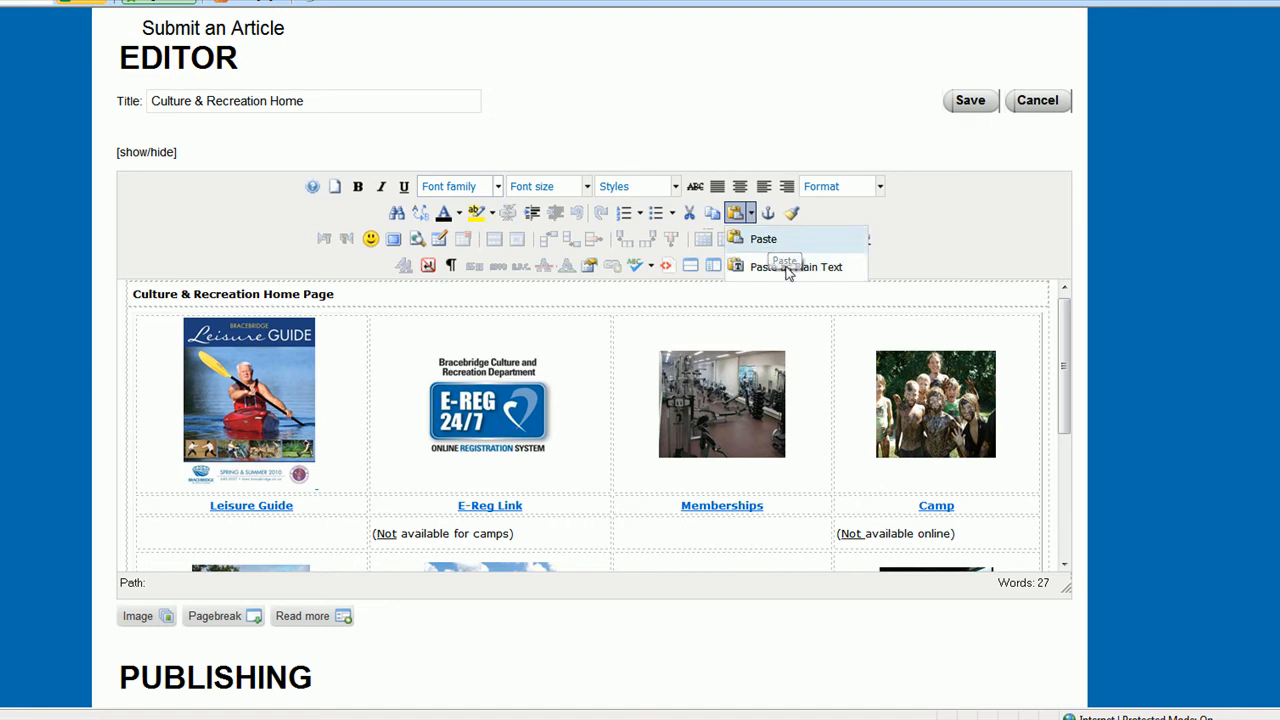
pyautogui.moveTo(790, 268)
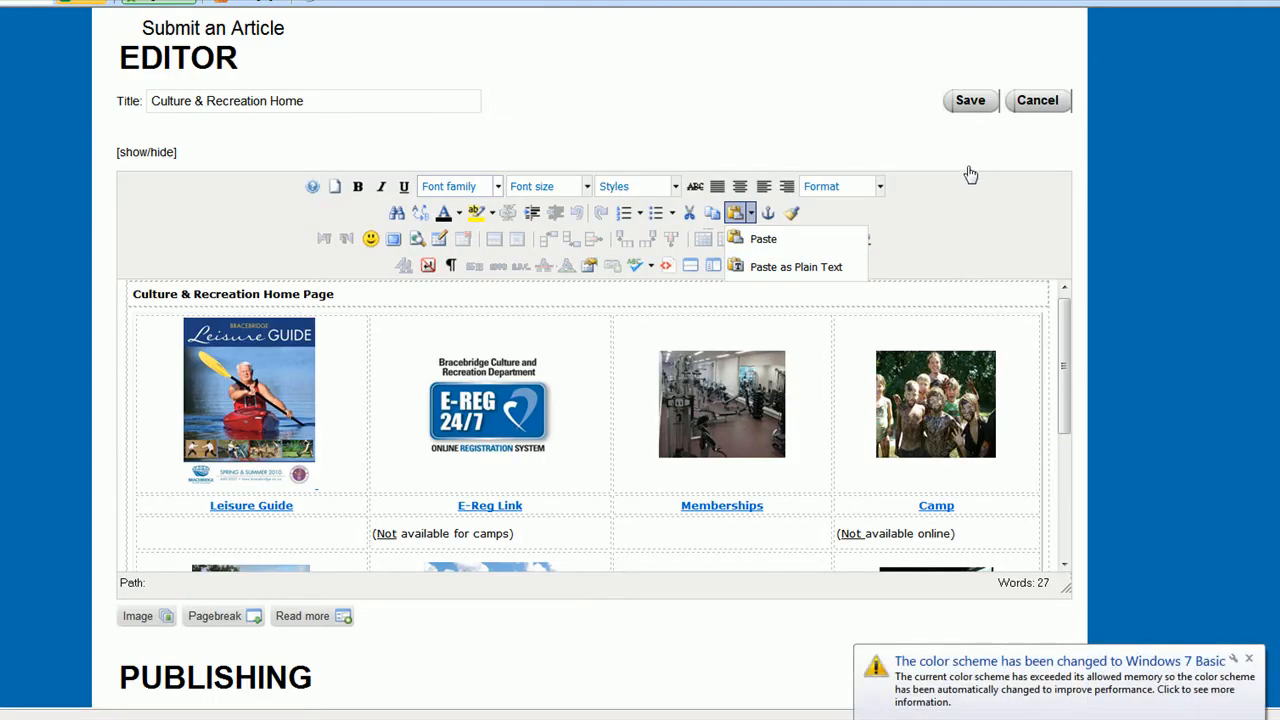
pyautogui.moveTo(1154, 348)
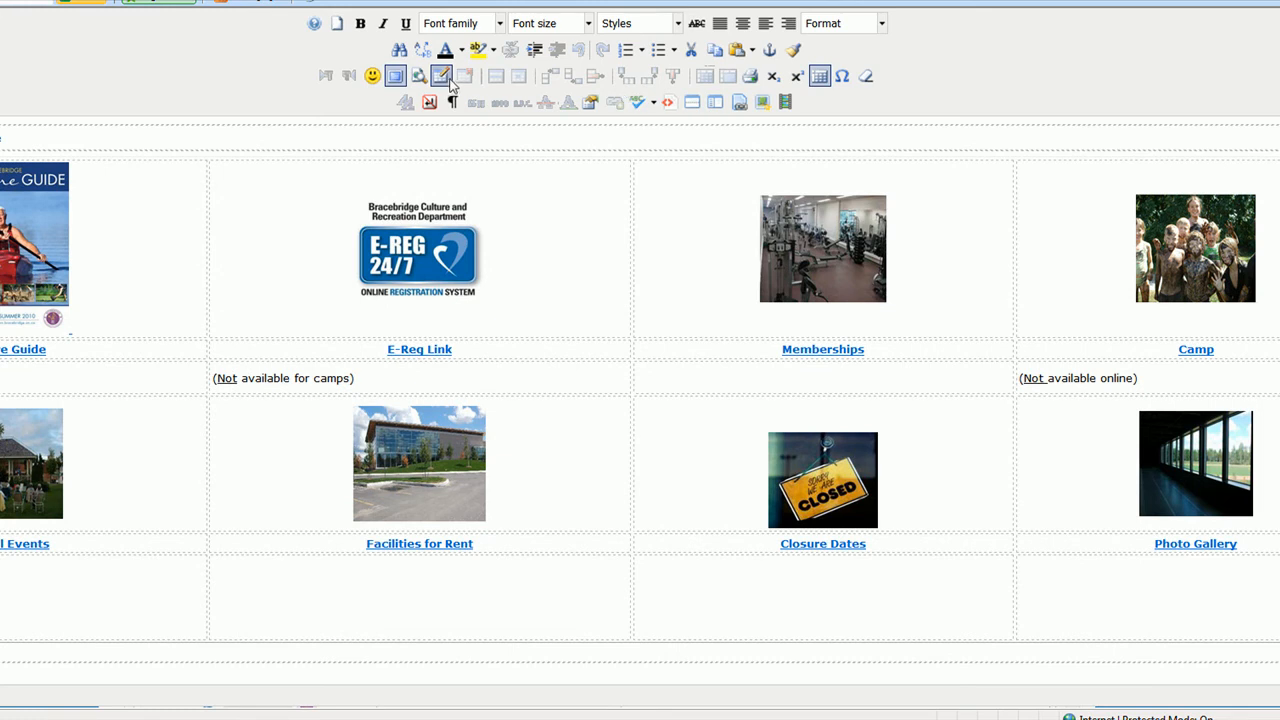
pyautogui.click(440, 76)
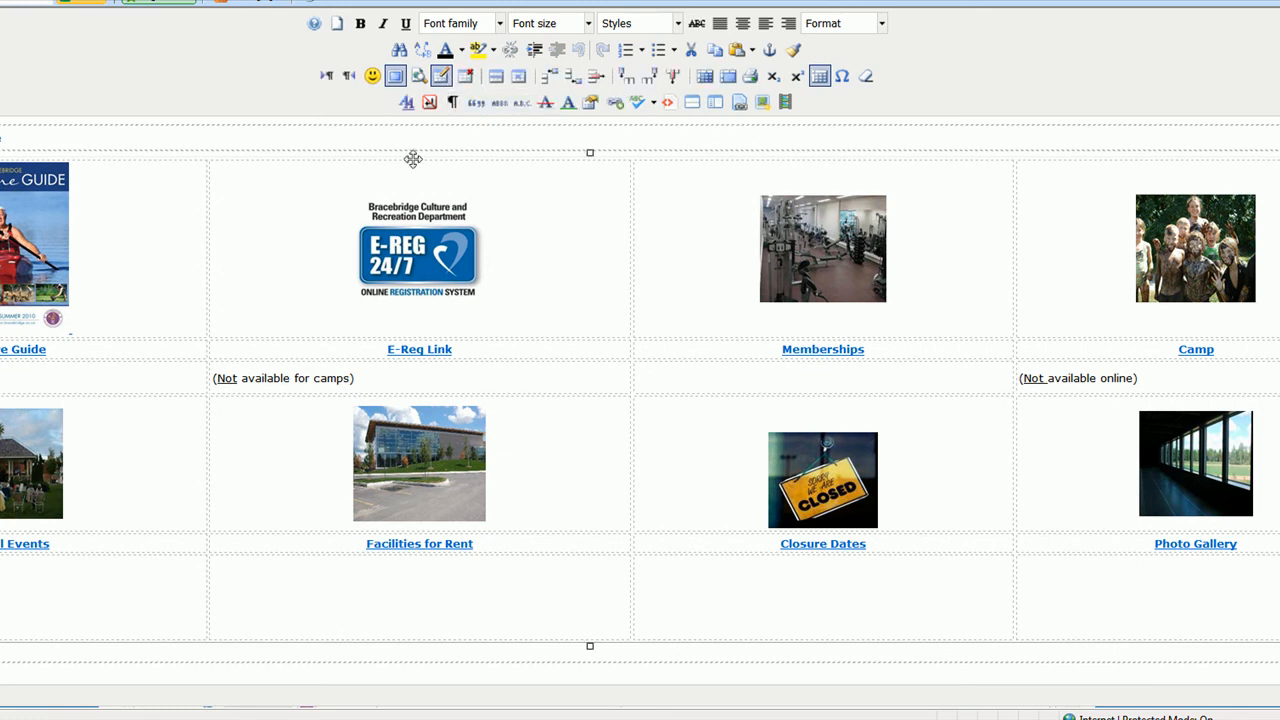
pyautogui.moveTo(440, 76)
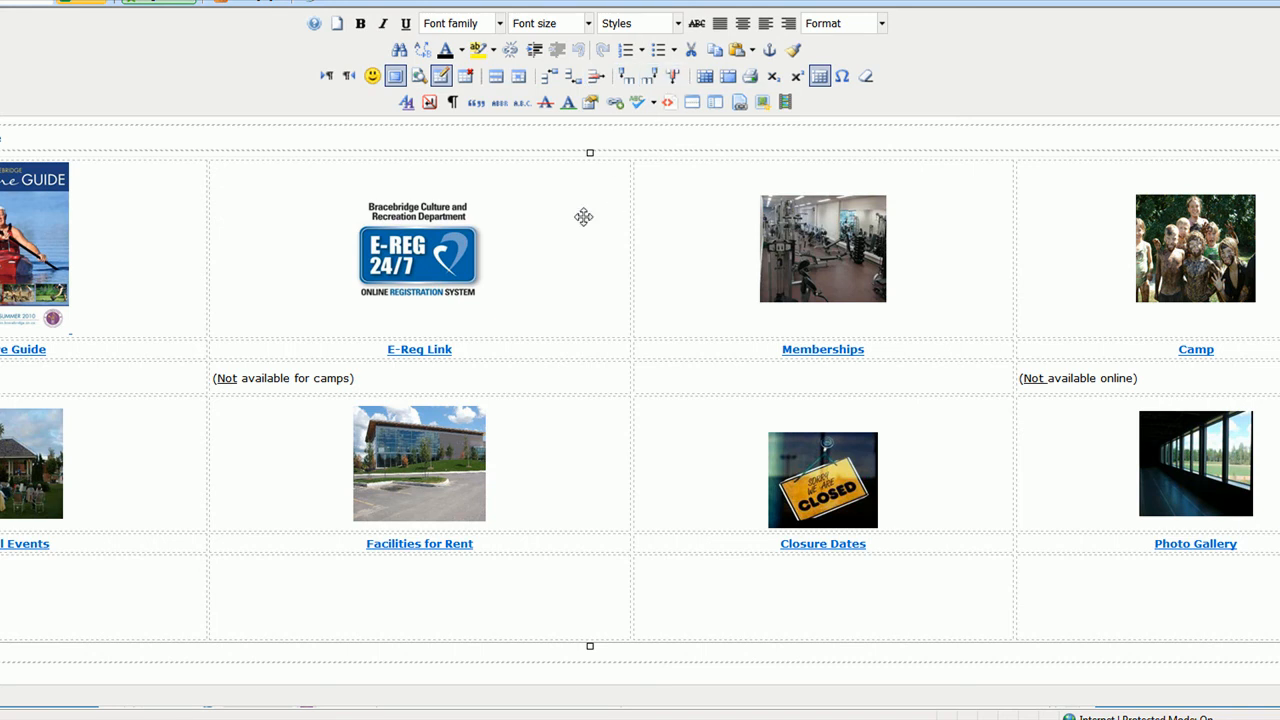
pyautogui.rightClick(584, 216)
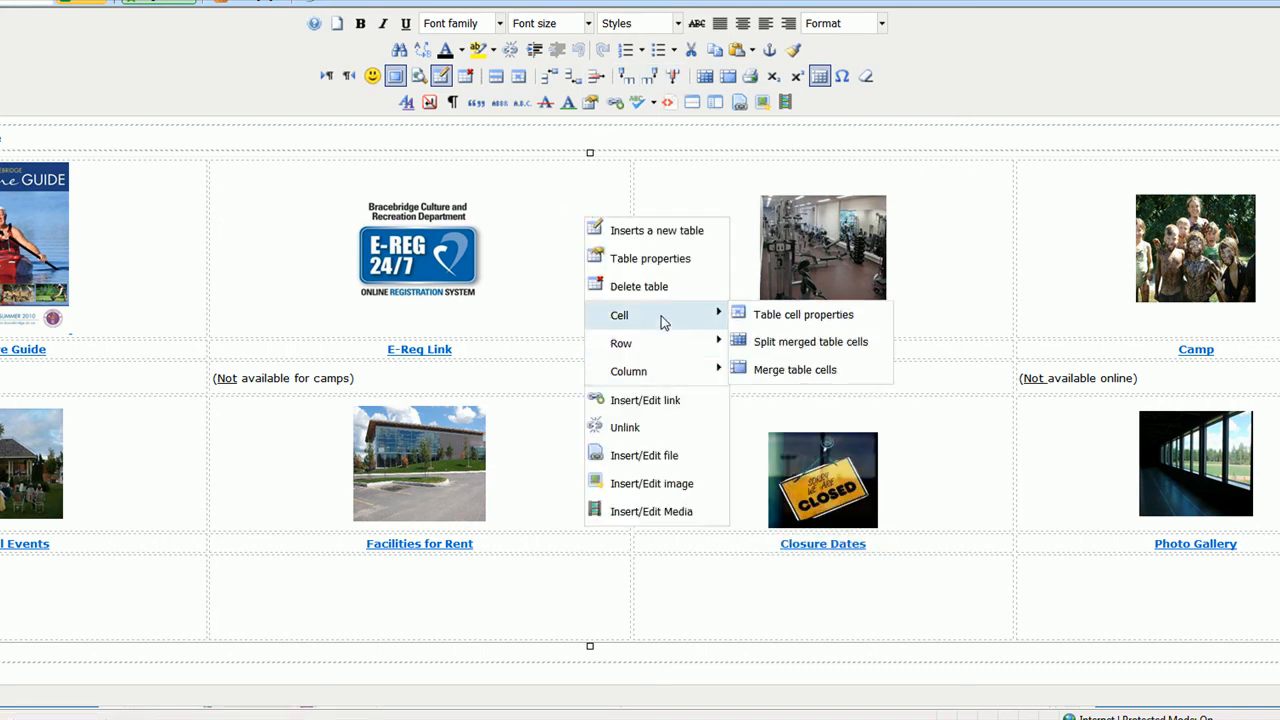
pyautogui.moveTo(802, 314)
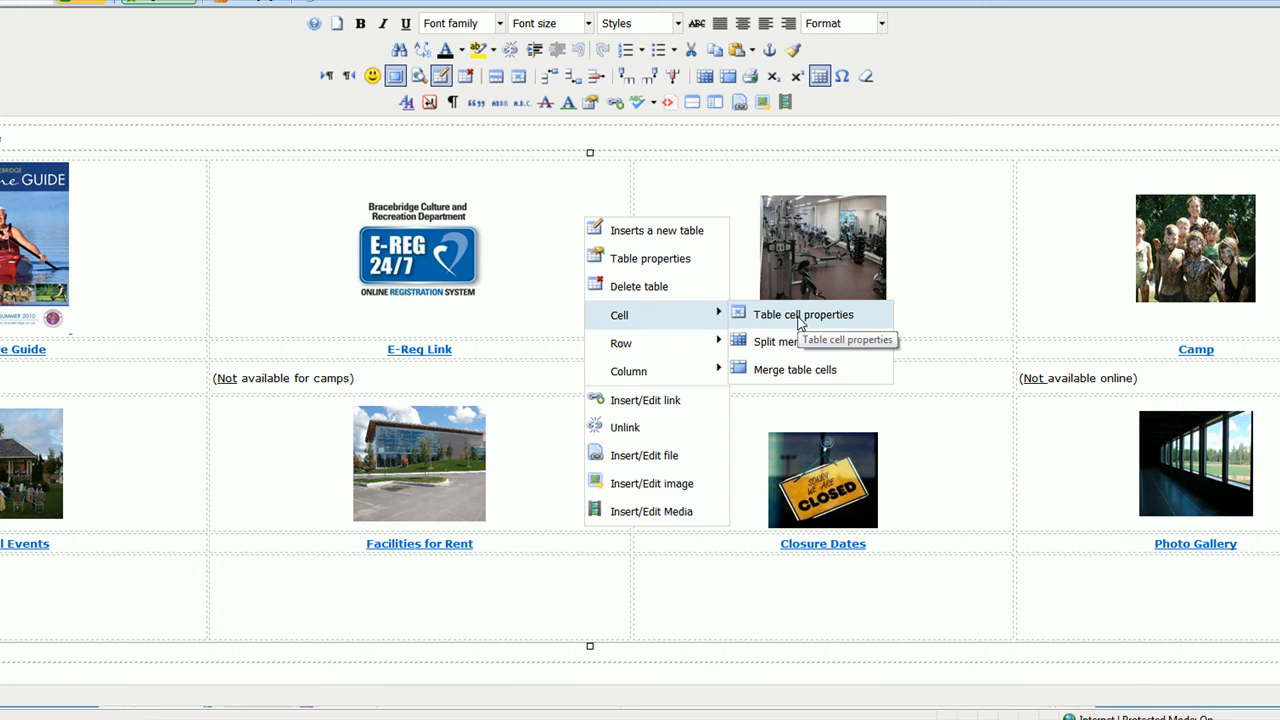
pyautogui.click(804, 314)
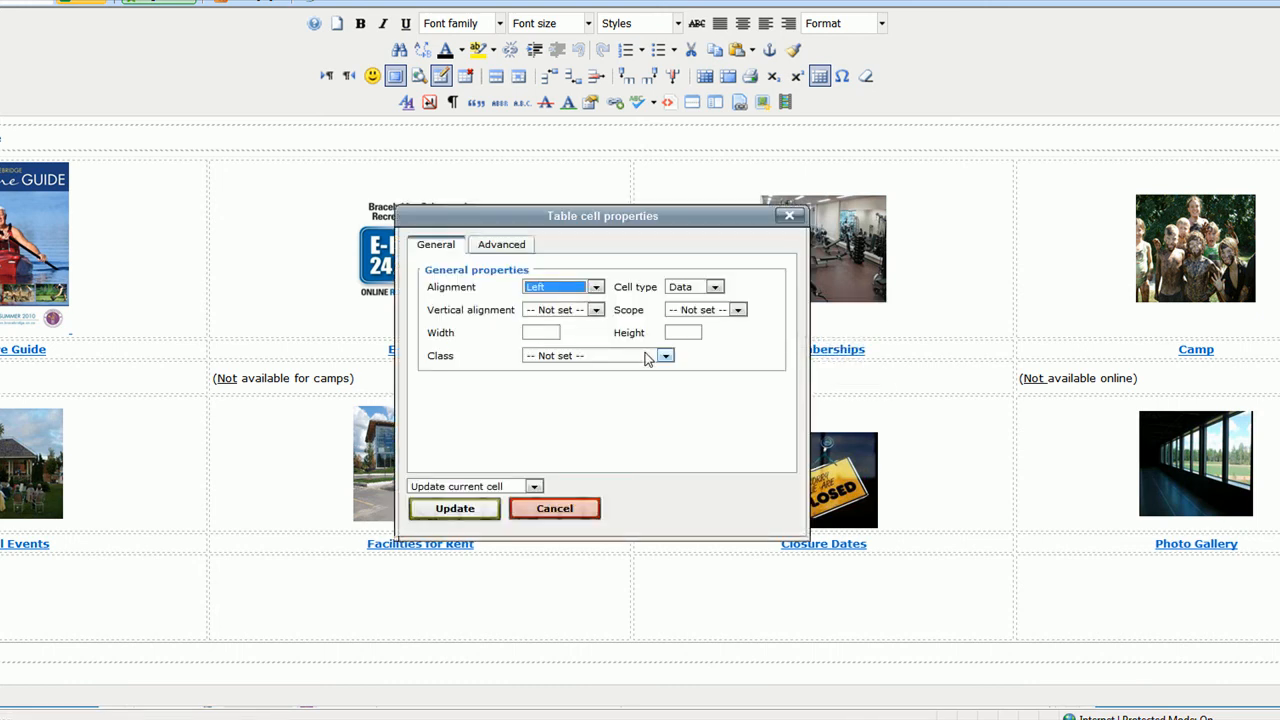
pyautogui.click(596, 308)
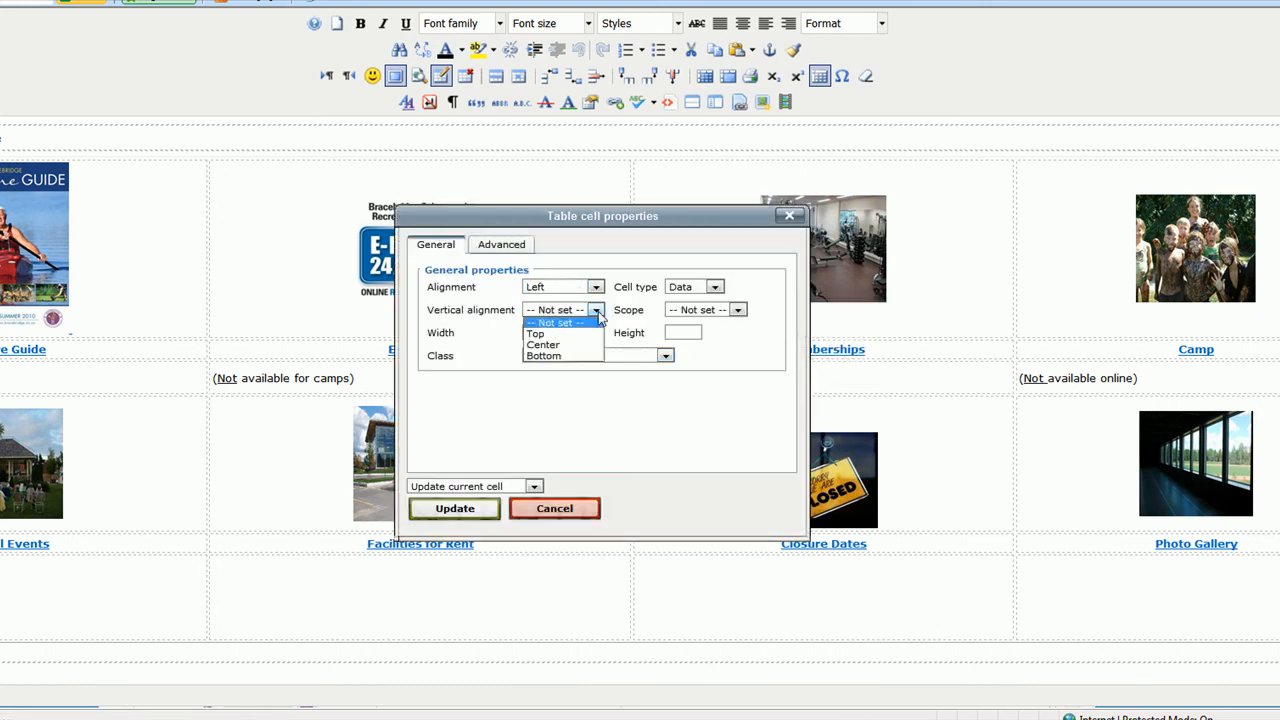
pyautogui.click(556, 322)
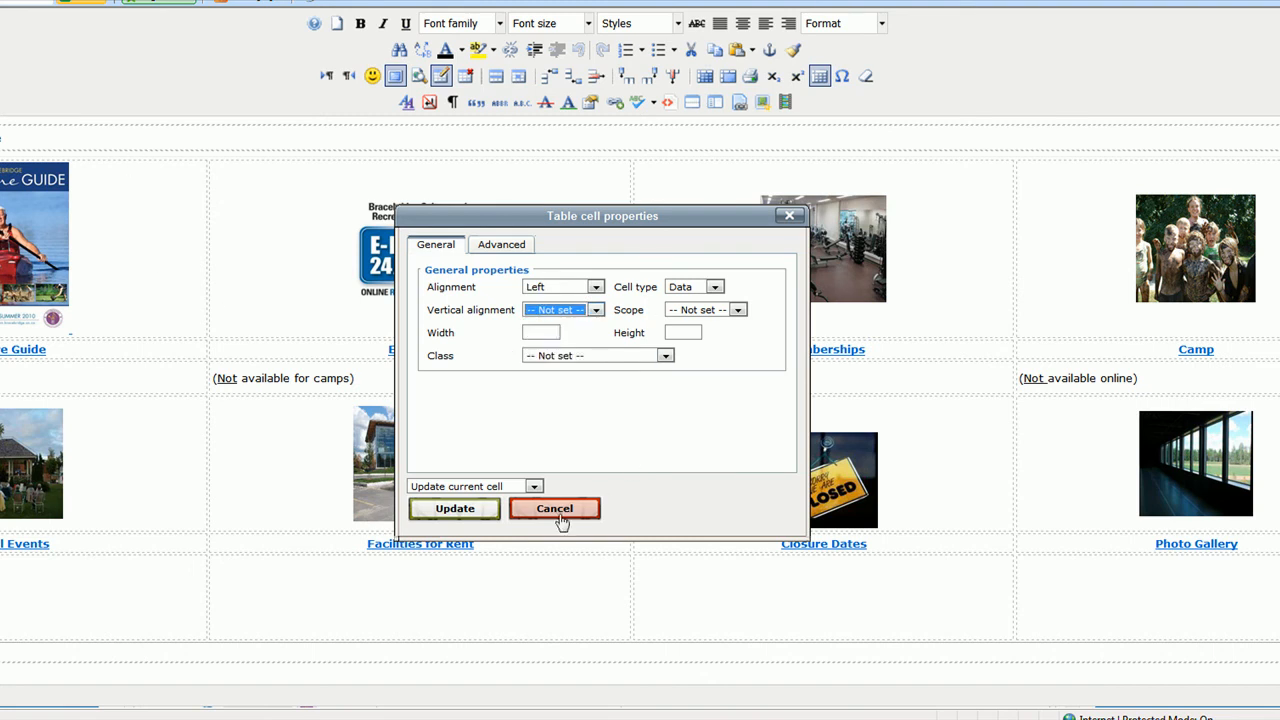
pyautogui.click(554, 508)
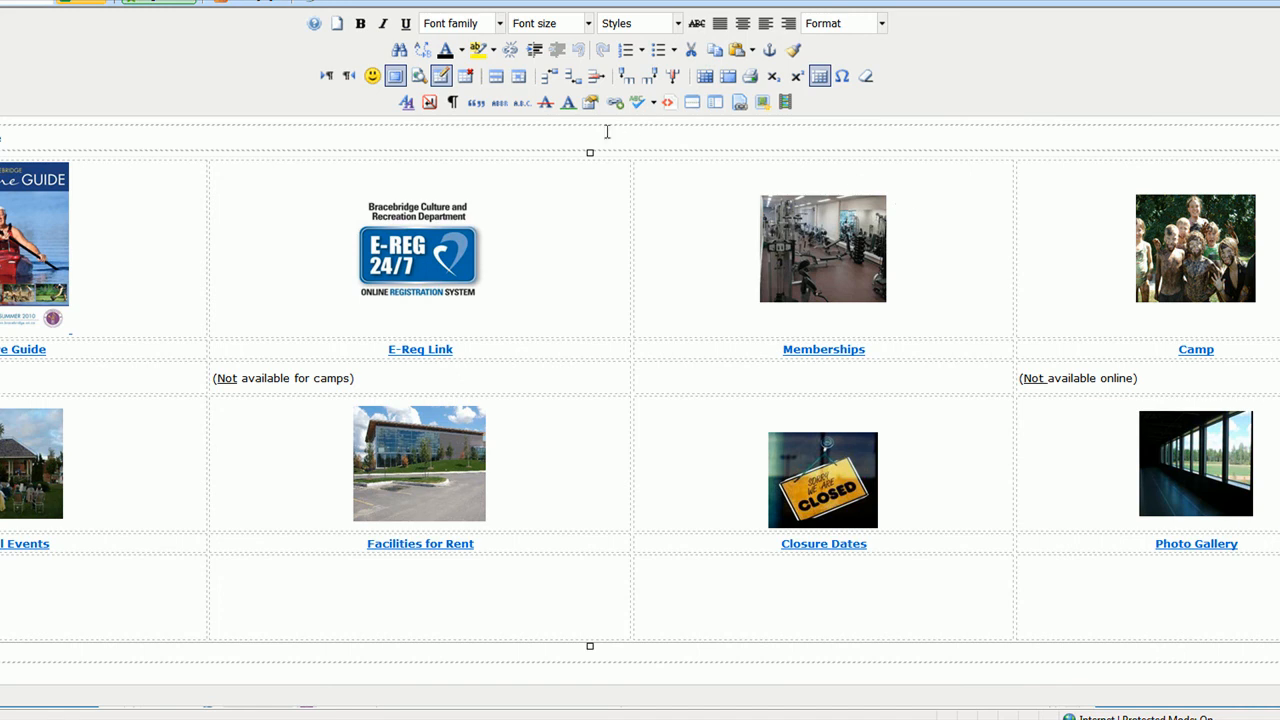
pyautogui.moveTo(614, 102)
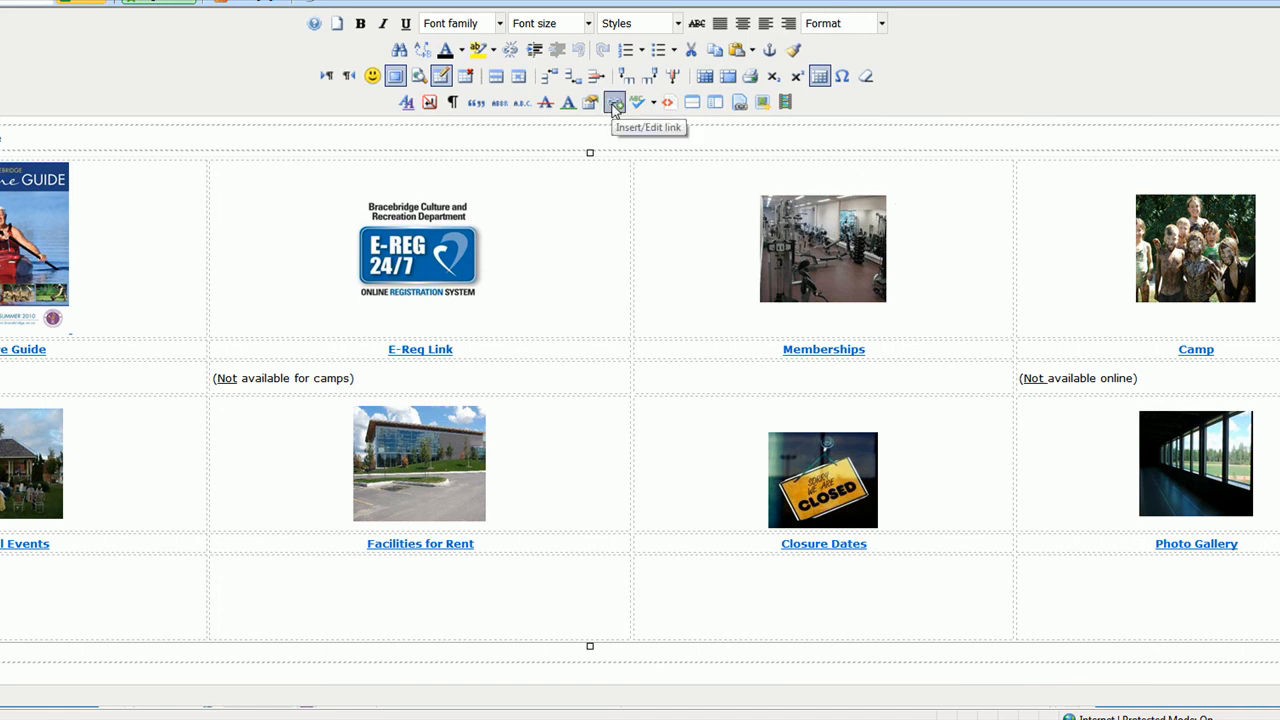
pyautogui.moveTo(952, 362)
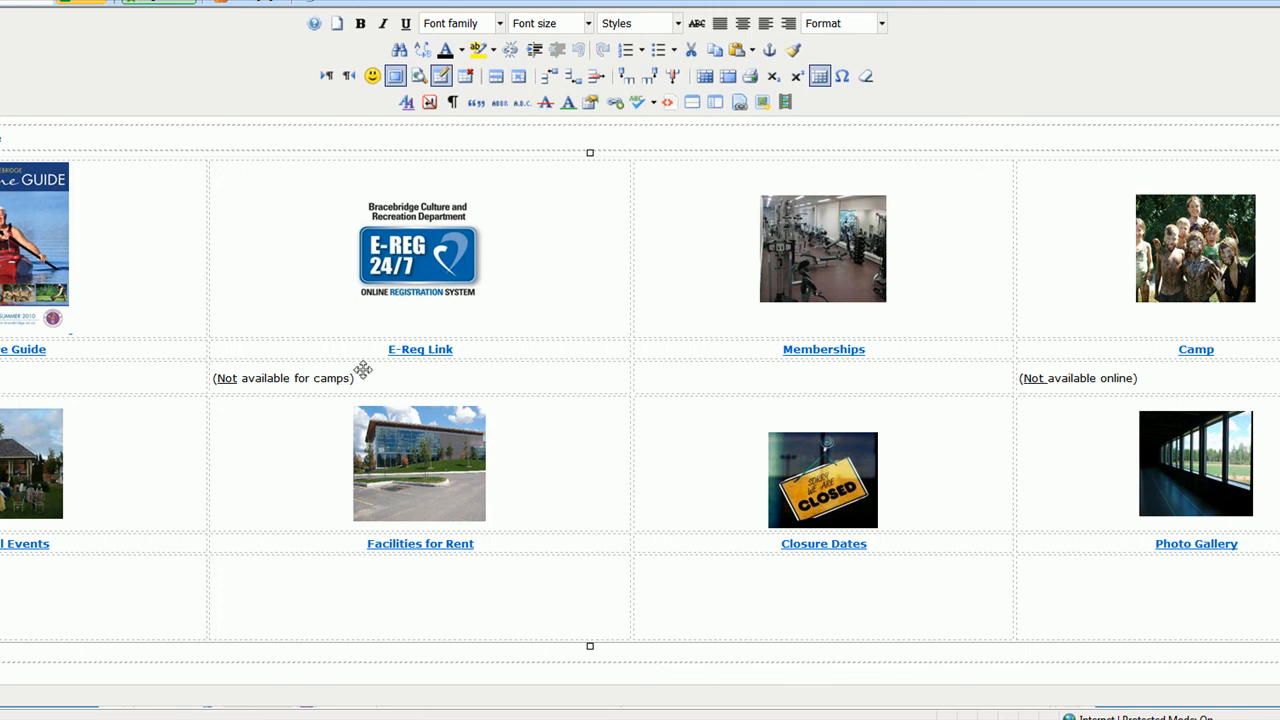
pyautogui.moveTo(612, 236)
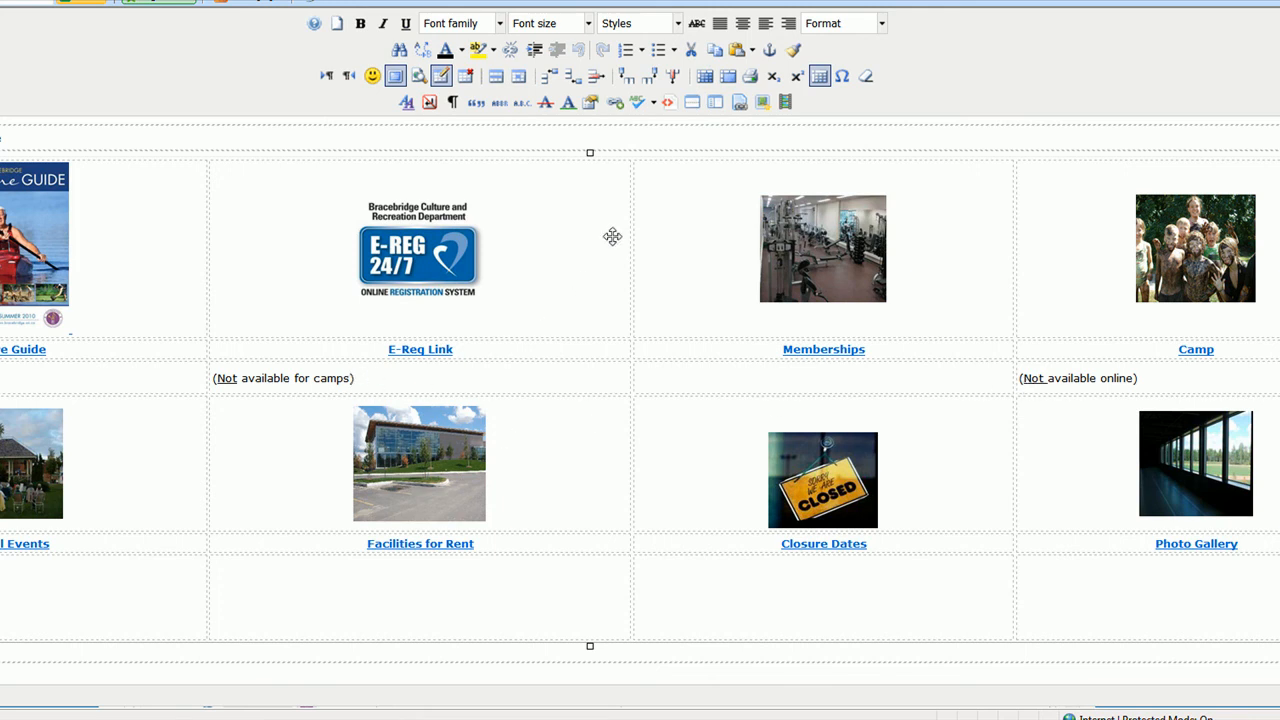
pyautogui.moveTo(740, 102)
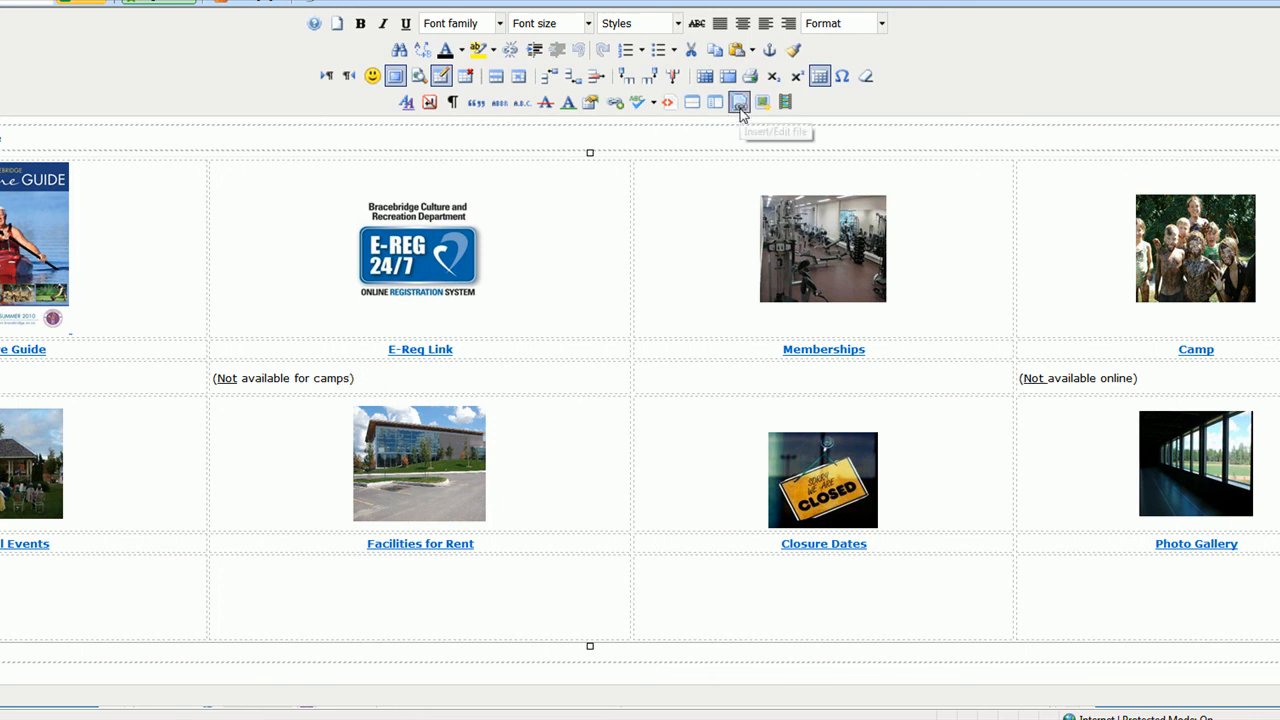
pyautogui.moveTo(740, 102)
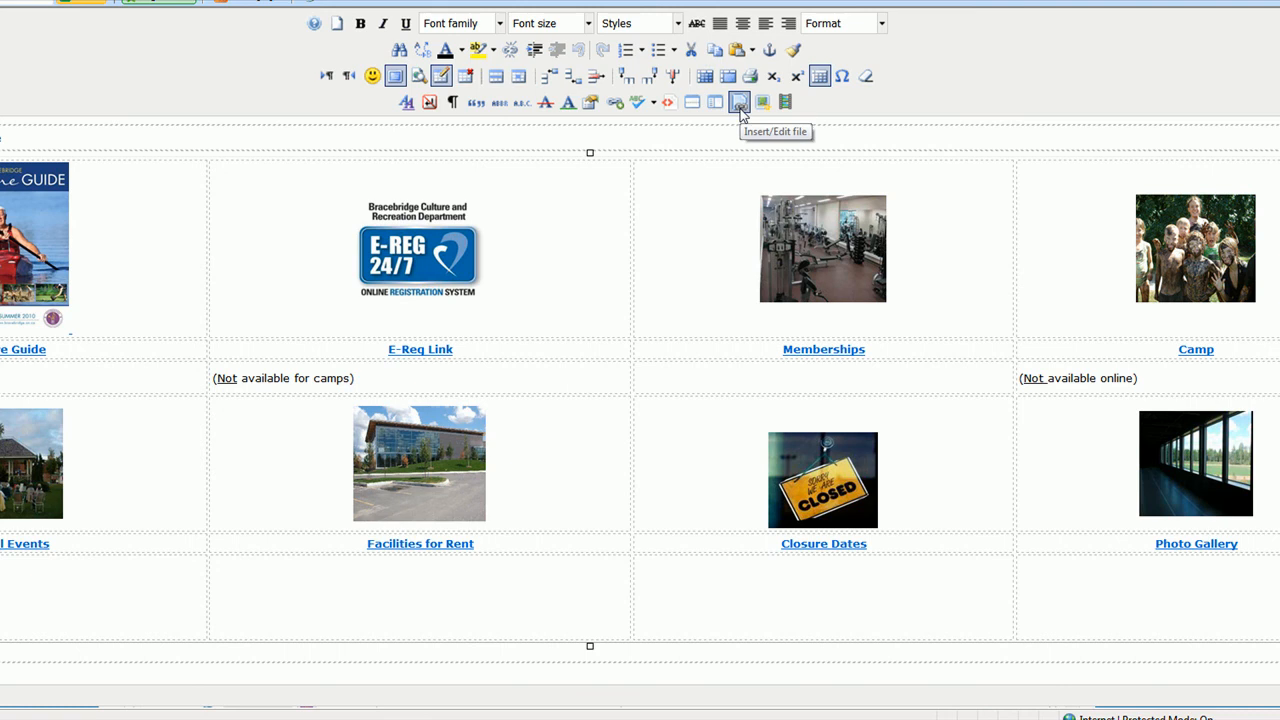
pyautogui.moveTo(762, 102)
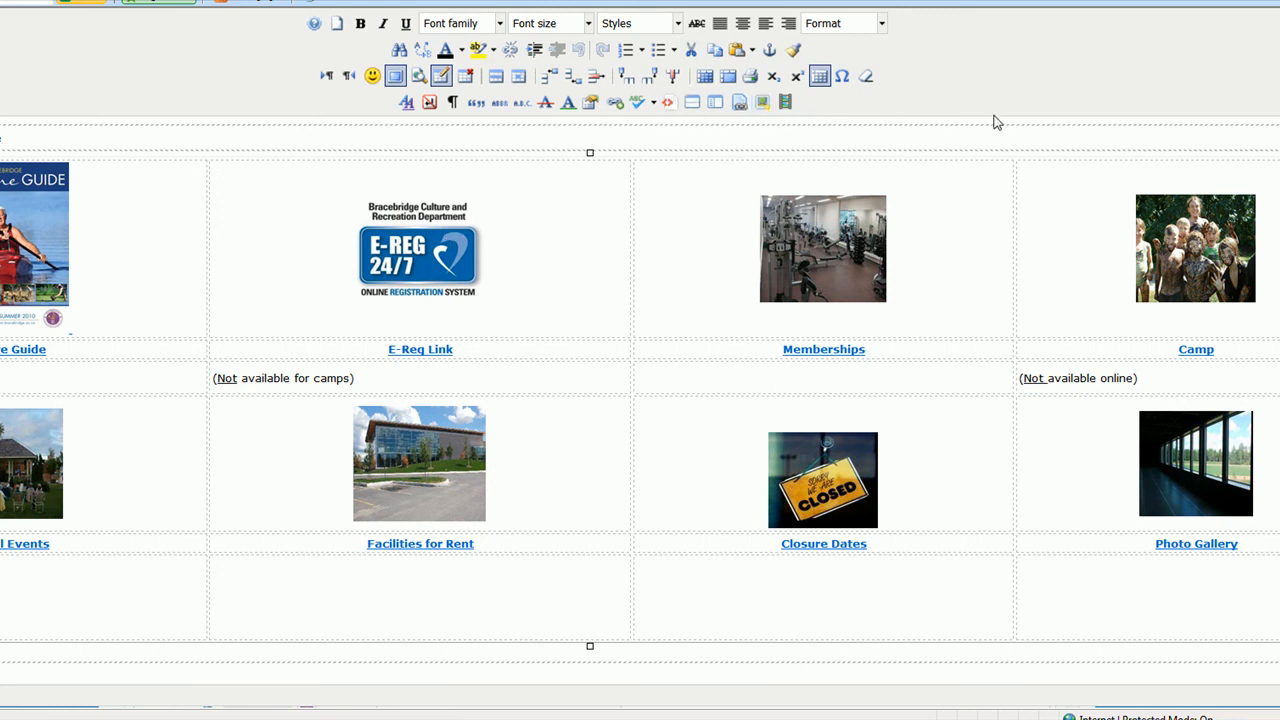
pyautogui.moveTo(1112, 170)
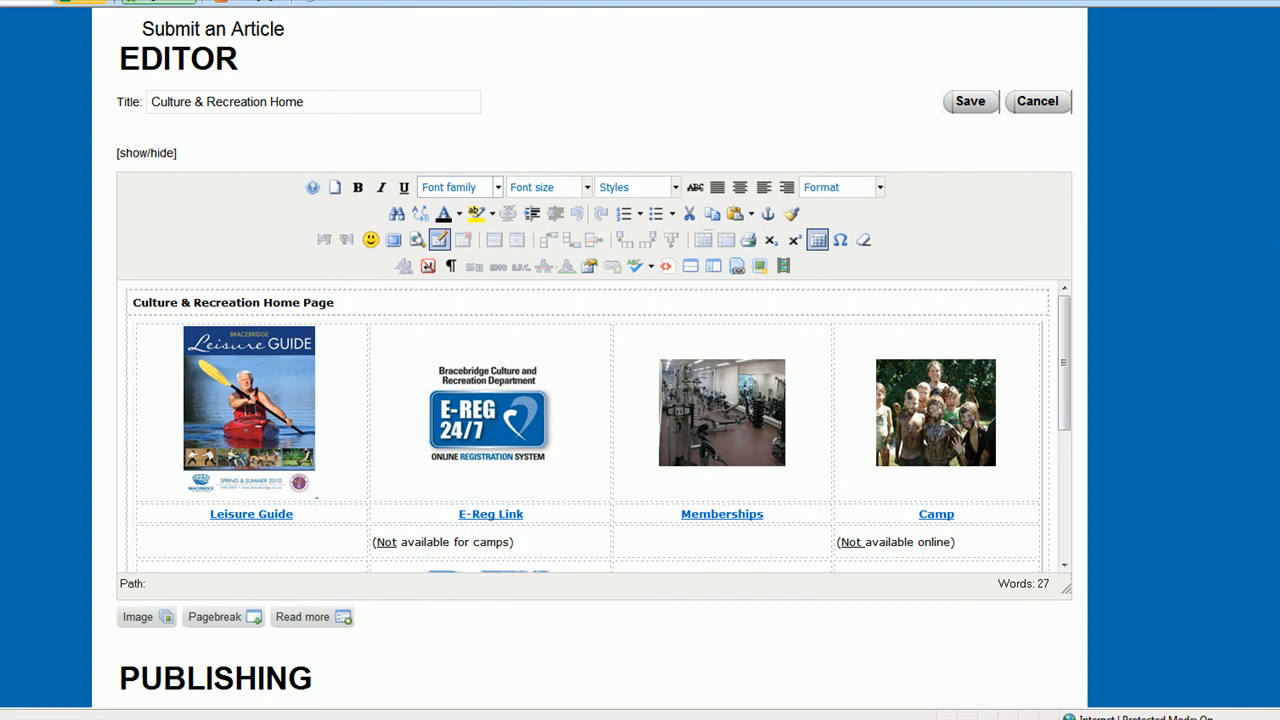
# Cancel the edit without saving and go to the Administrator private-area page for logout
pyautogui.scroll(-3)
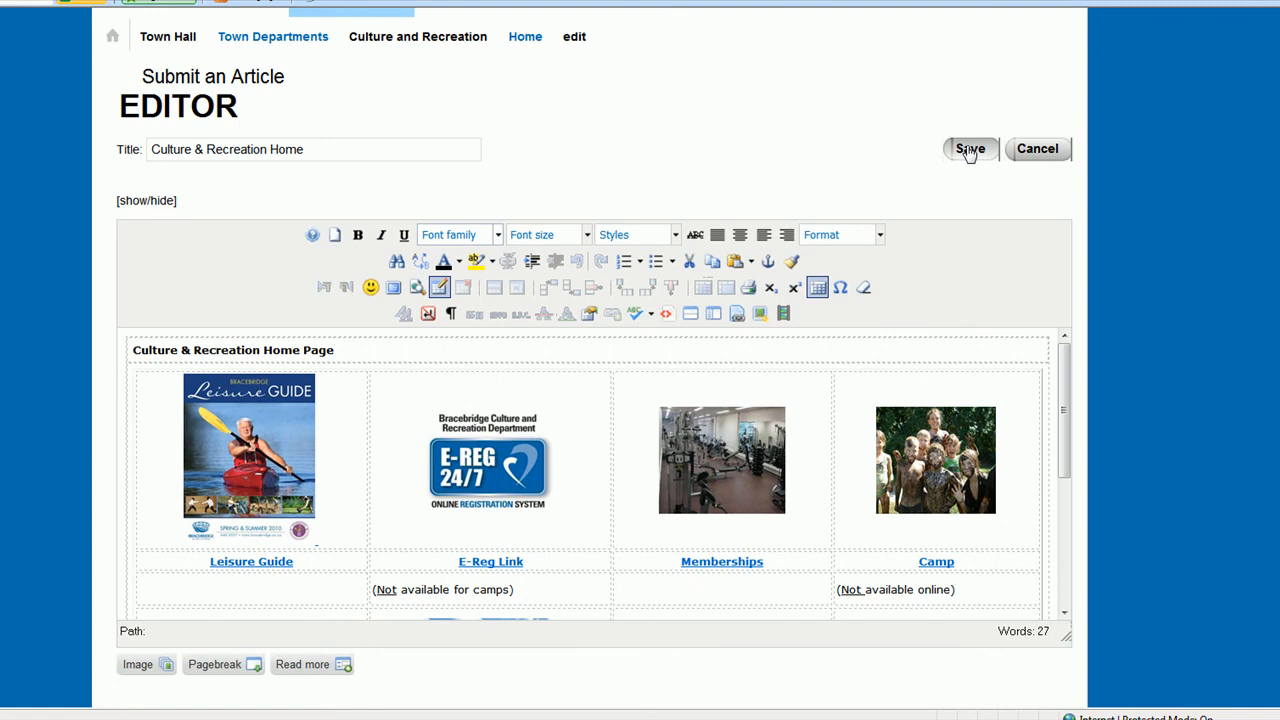
pyautogui.moveTo(1036, 148)
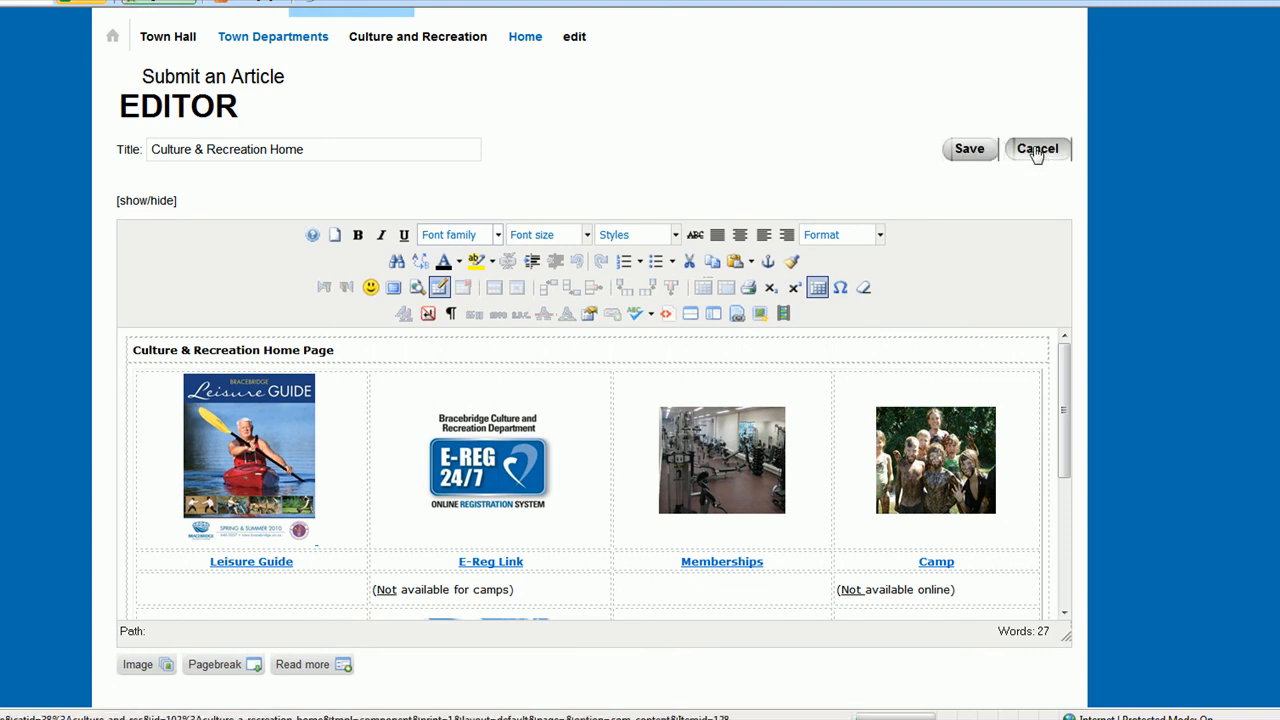
pyautogui.click(1036, 148)
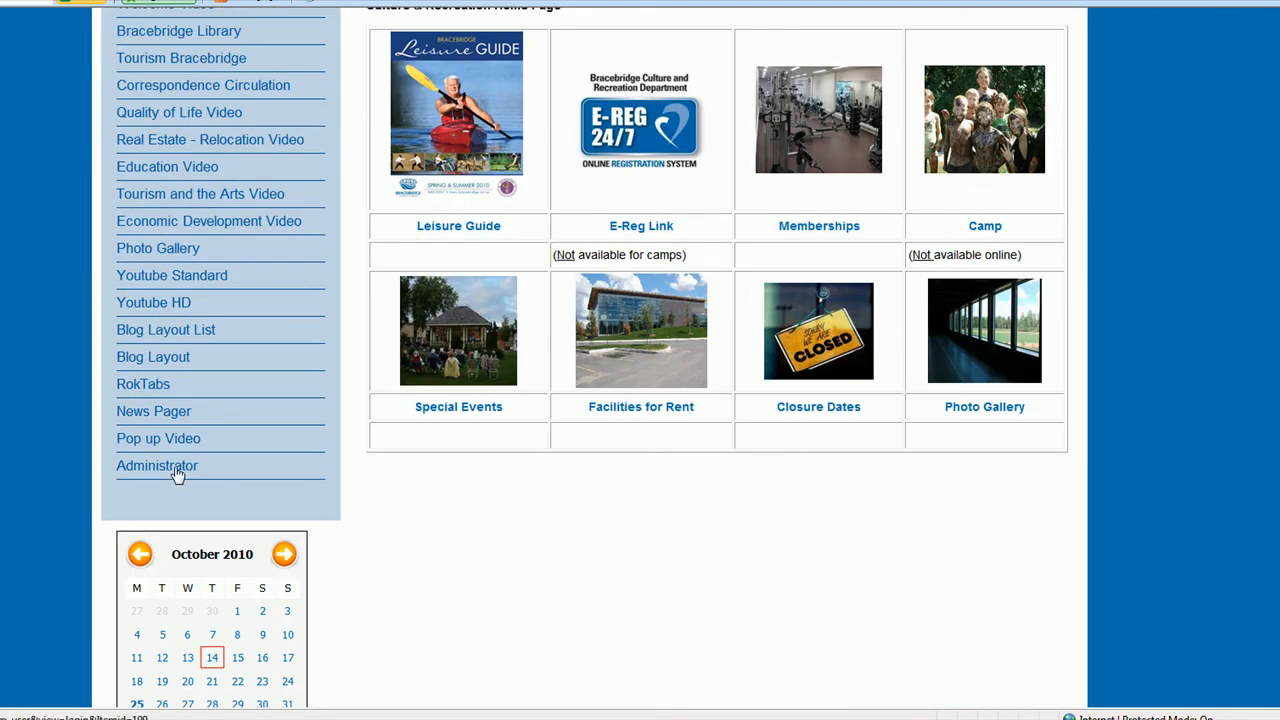
pyautogui.click(156, 464)
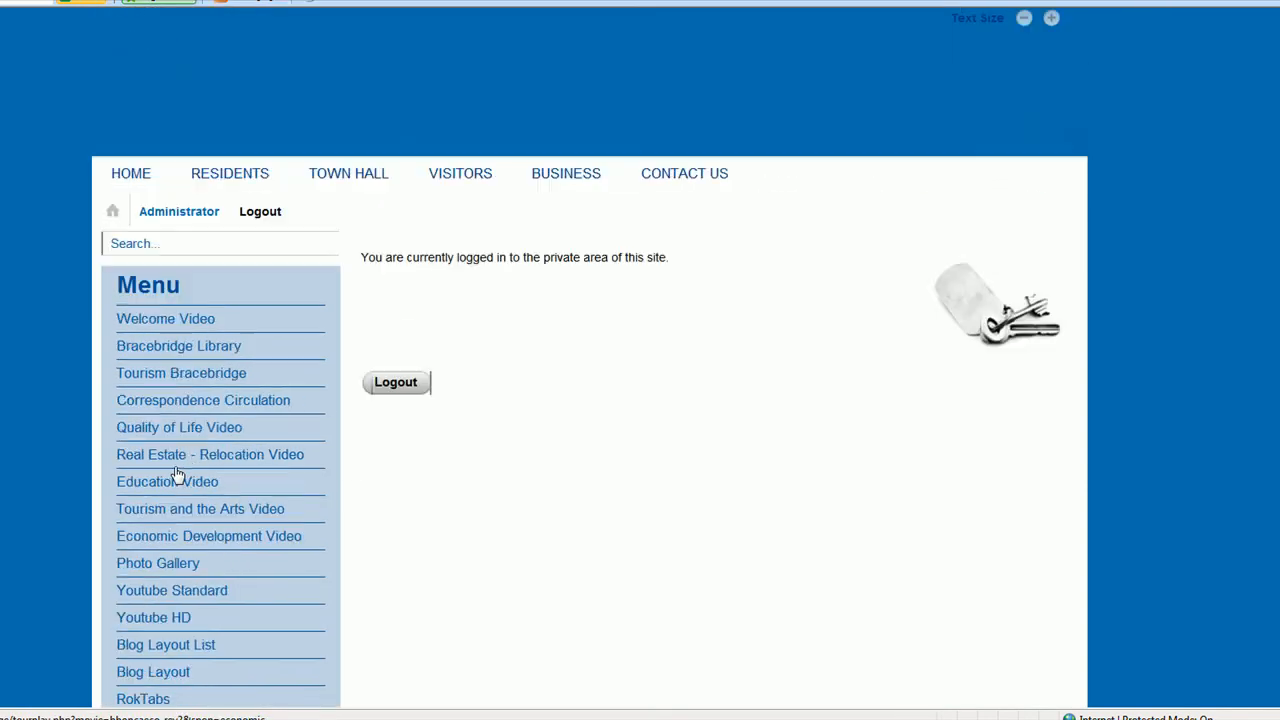